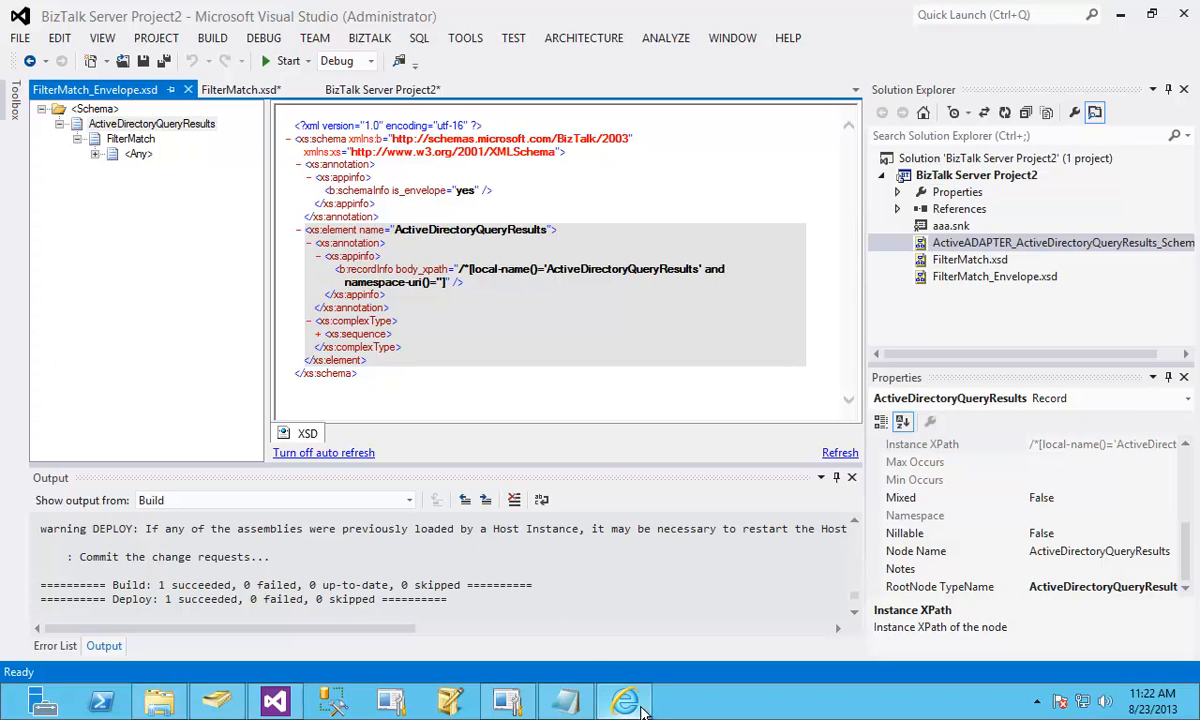
Review the debatched output message file, then return to the BizTalk administration console
{"action": "left_click", "coordinate": [624, 700]}
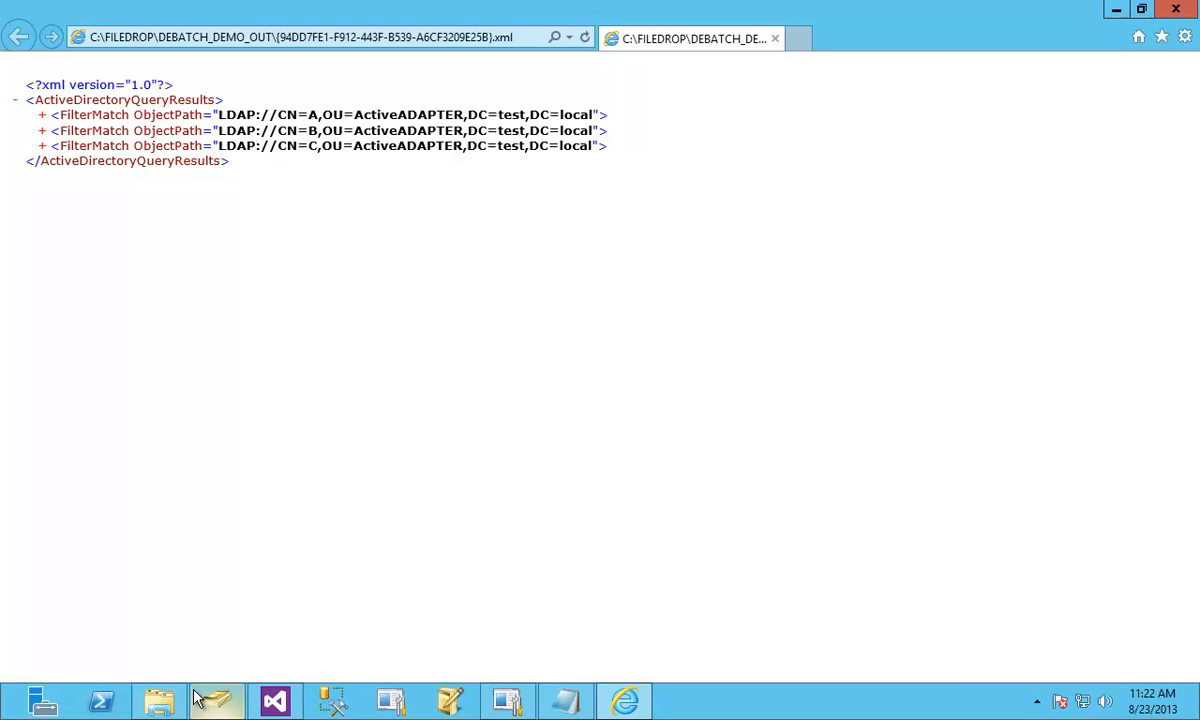
{"action": "left_click", "coordinate": [216, 700]}
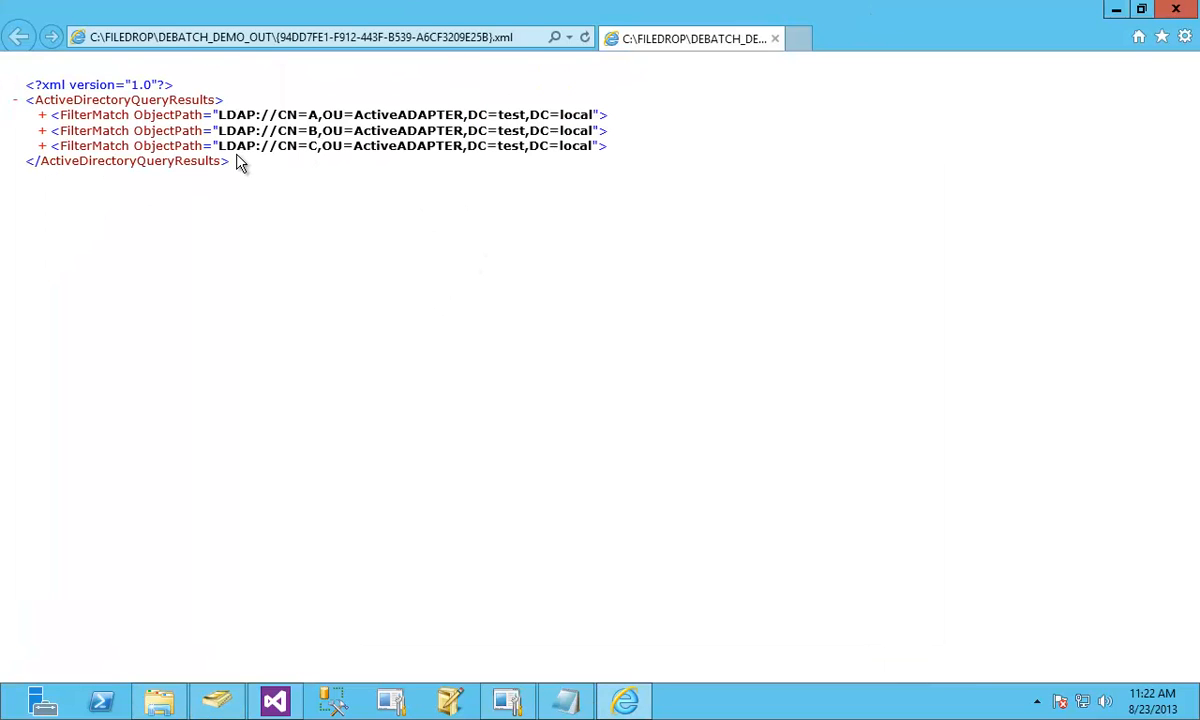
{"action": "mouse_move", "coordinate": [170, 180]}
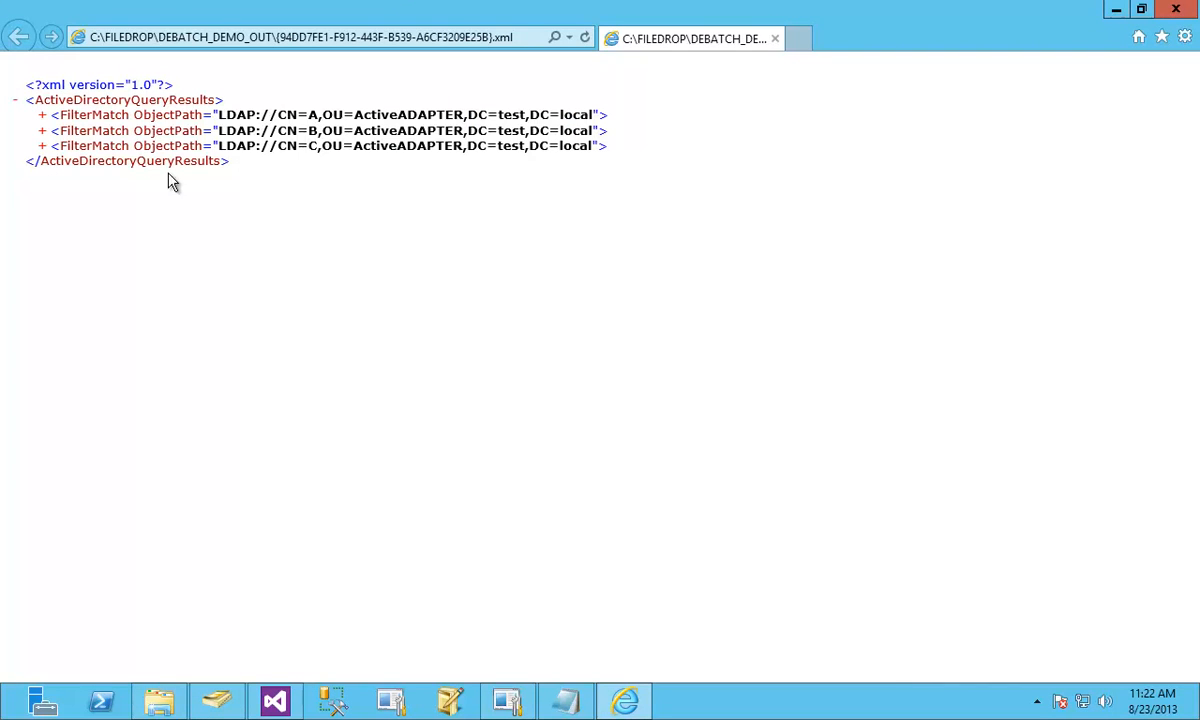
{"action": "mouse_move", "coordinate": [218, 120]}
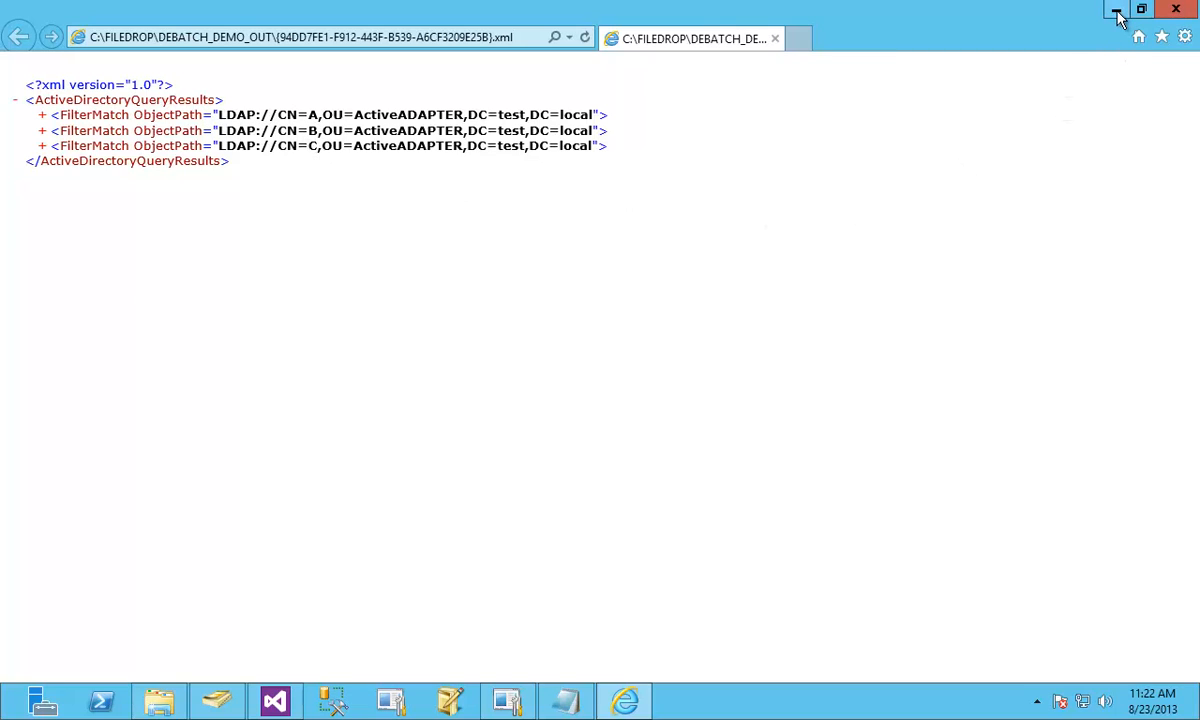
{"action": "mouse_move", "coordinate": [1116, 10]}
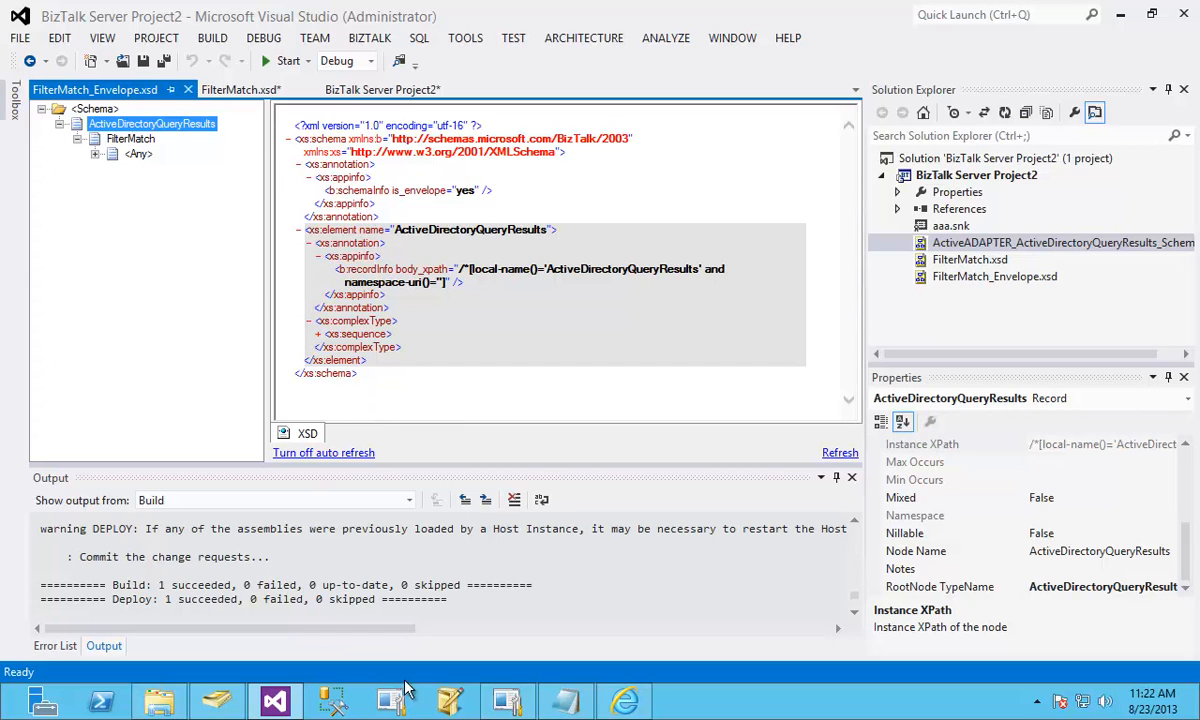
{"action": "left_click", "coordinate": [508, 700]}
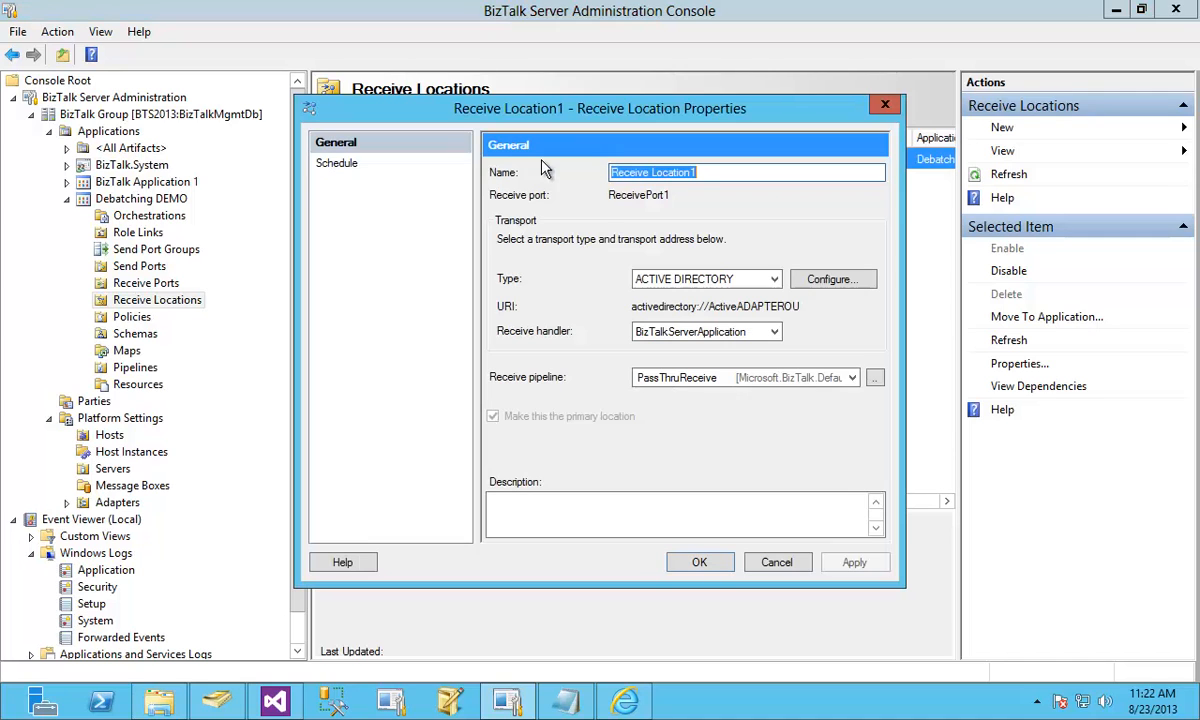
Switch Receive Location1's pipeline to XMLReceive and inspect its DocumentSpecNames/EnvelopeSpecNames without saving
{"action": "left_click", "coordinate": [850, 376]}
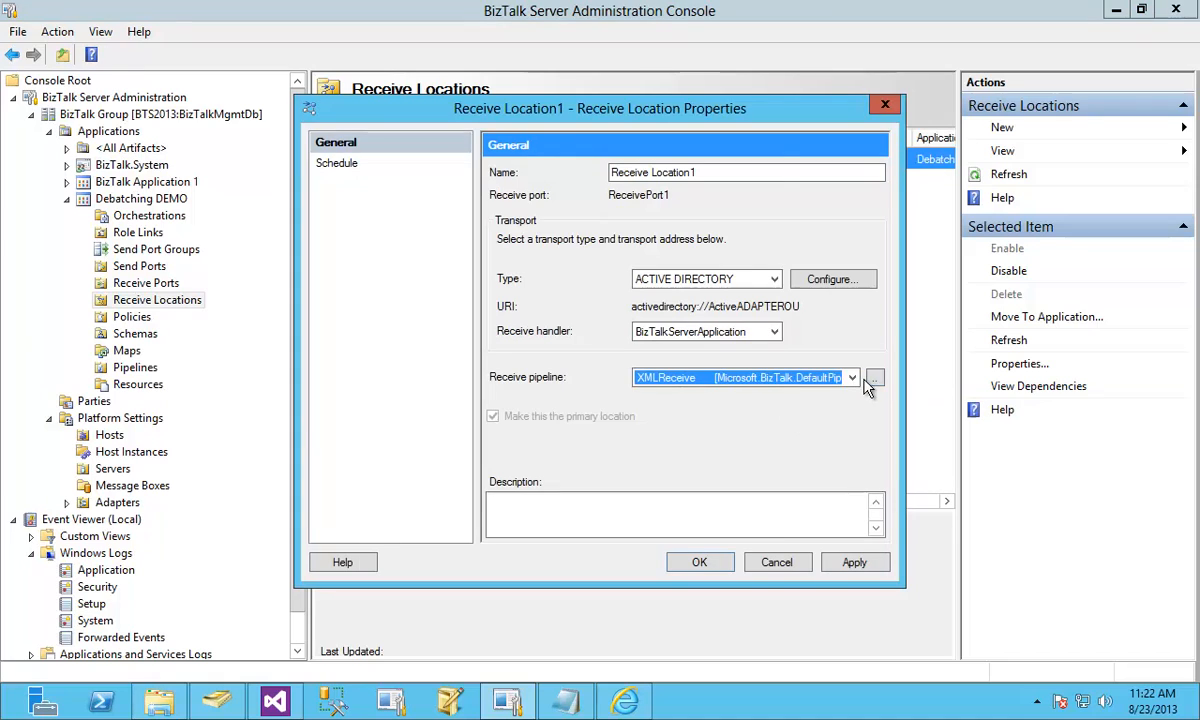
{"action": "left_click", "coordinate": [874, 378]}
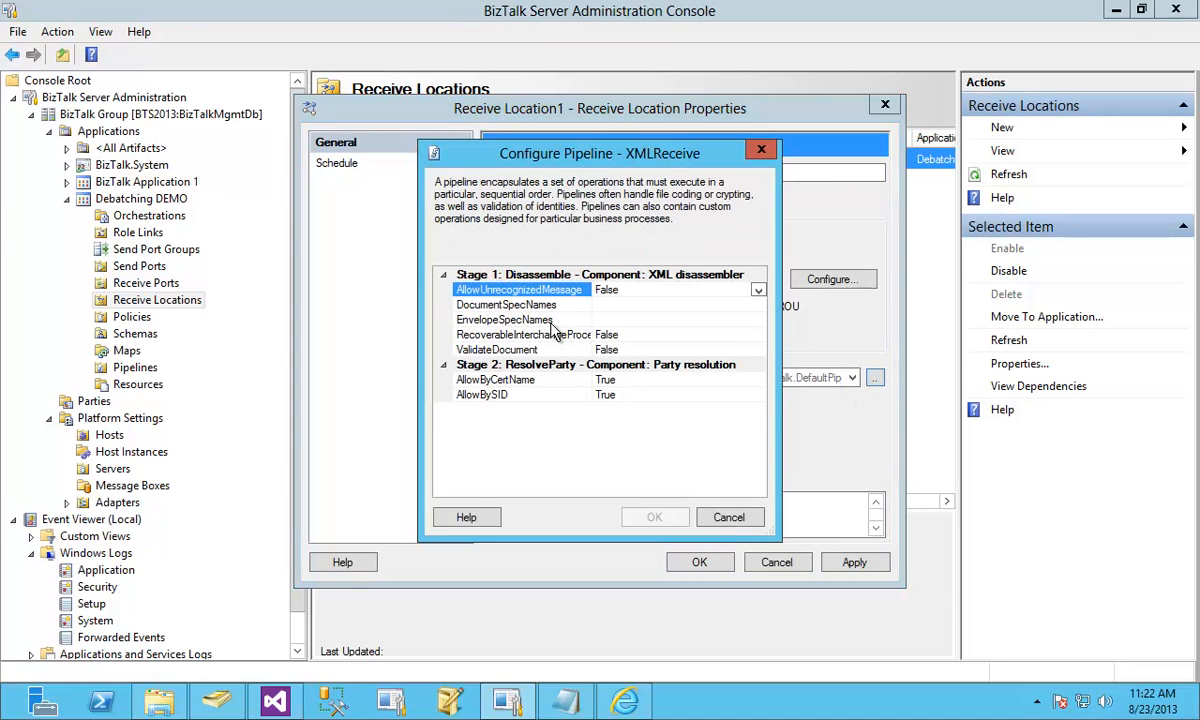
{"action": "left_click", "coordinate": [504, 320]}
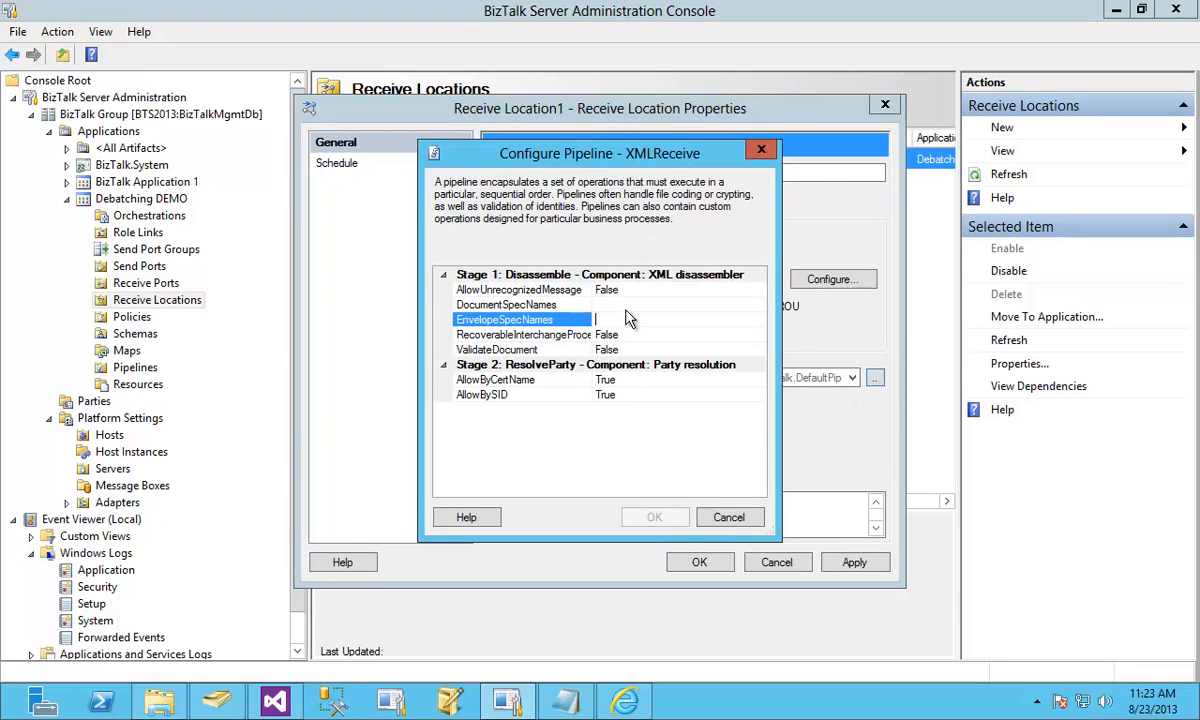
{"action": "left_click", "coordinate": [506, 304]}
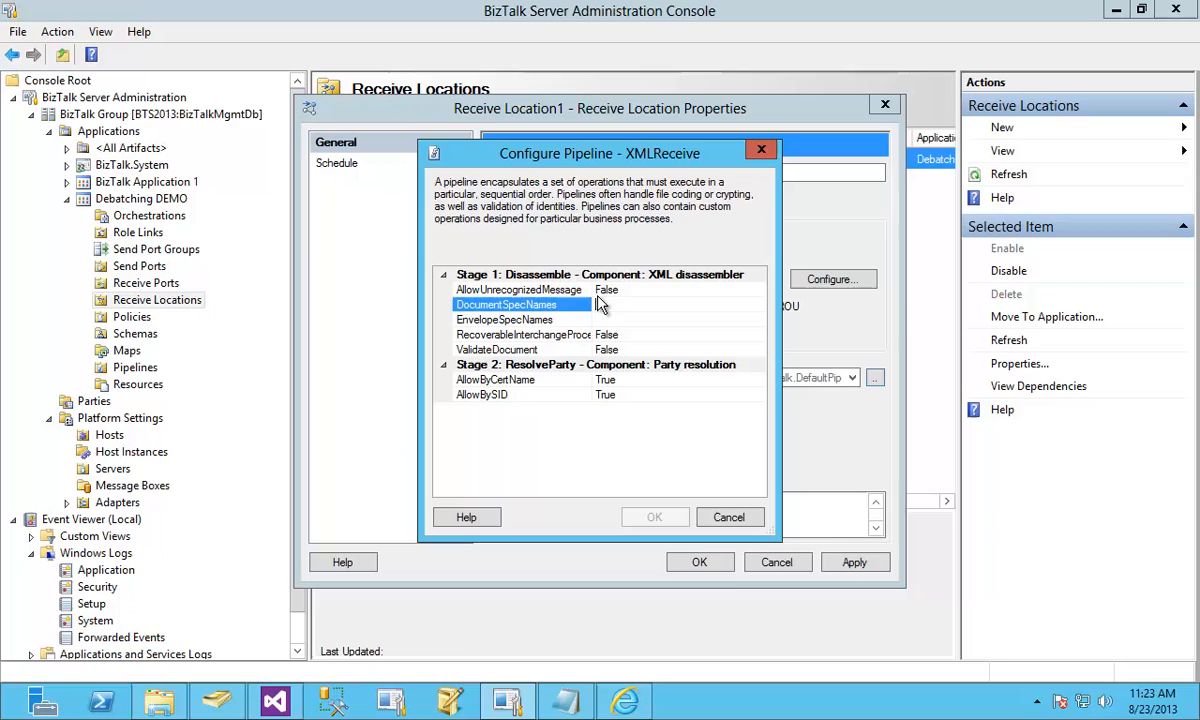
{"action": "left_click", "coordinate": [620, 304]}
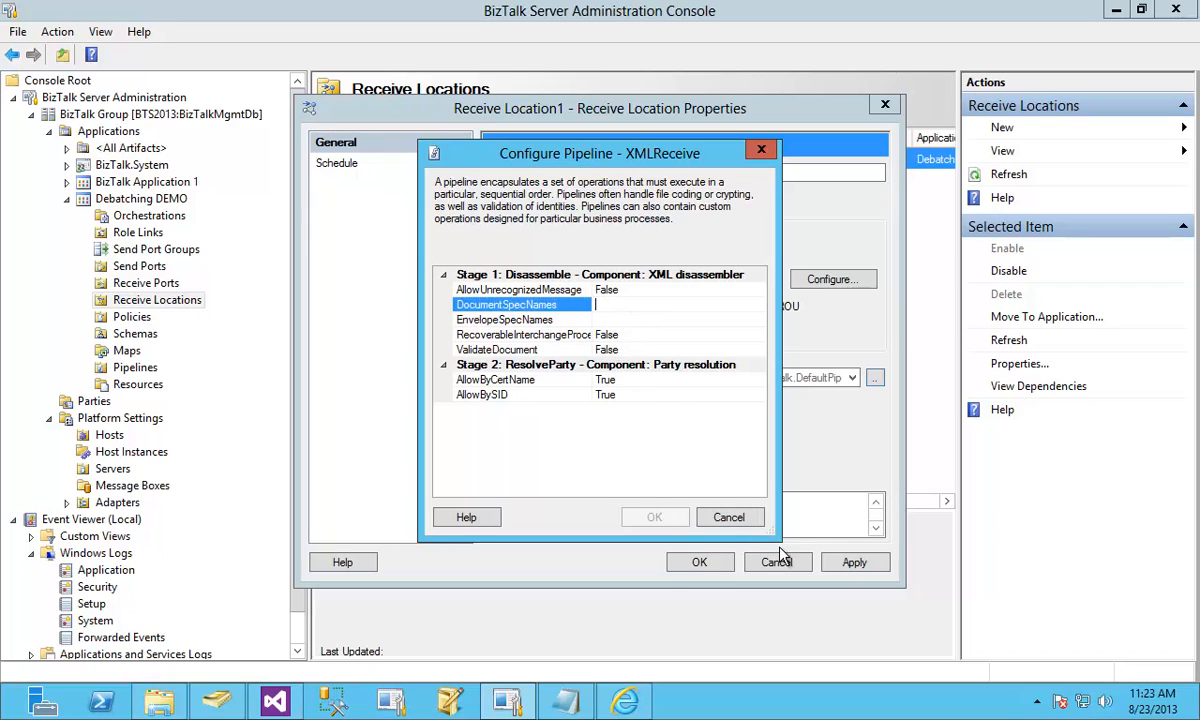
{"action": "mouse_move", "coordinate": [728, 516]}
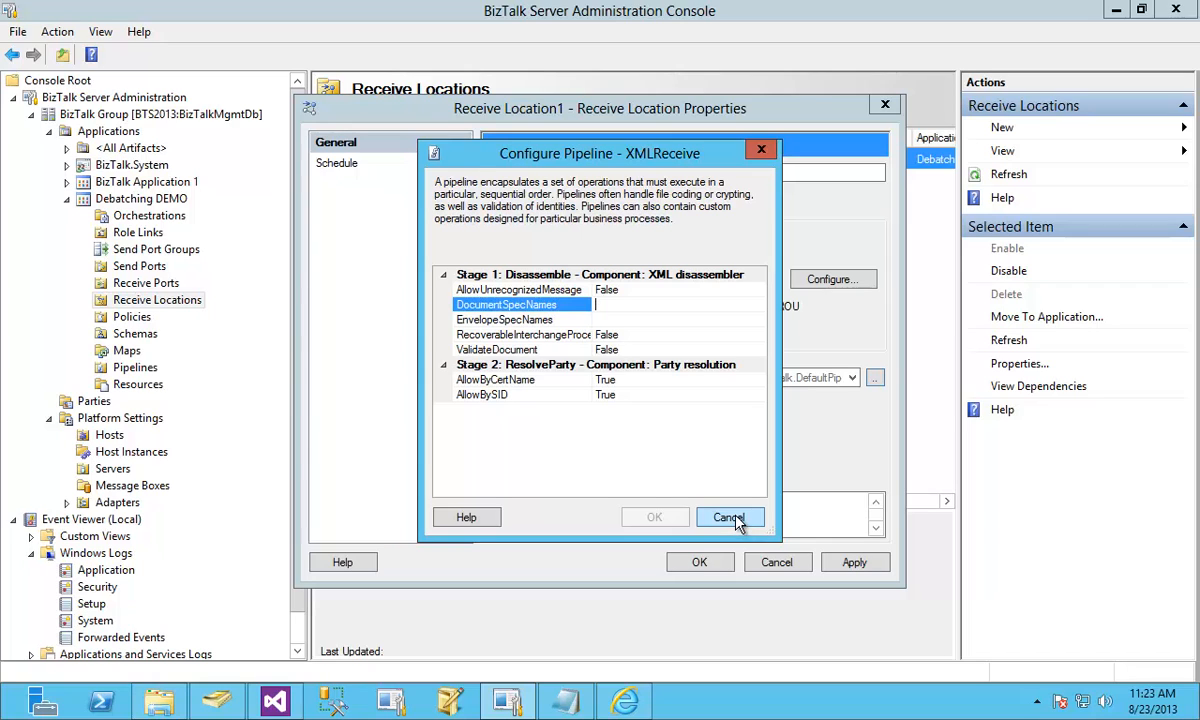
{"action": "left_click", "coordinate": [728, 516]}
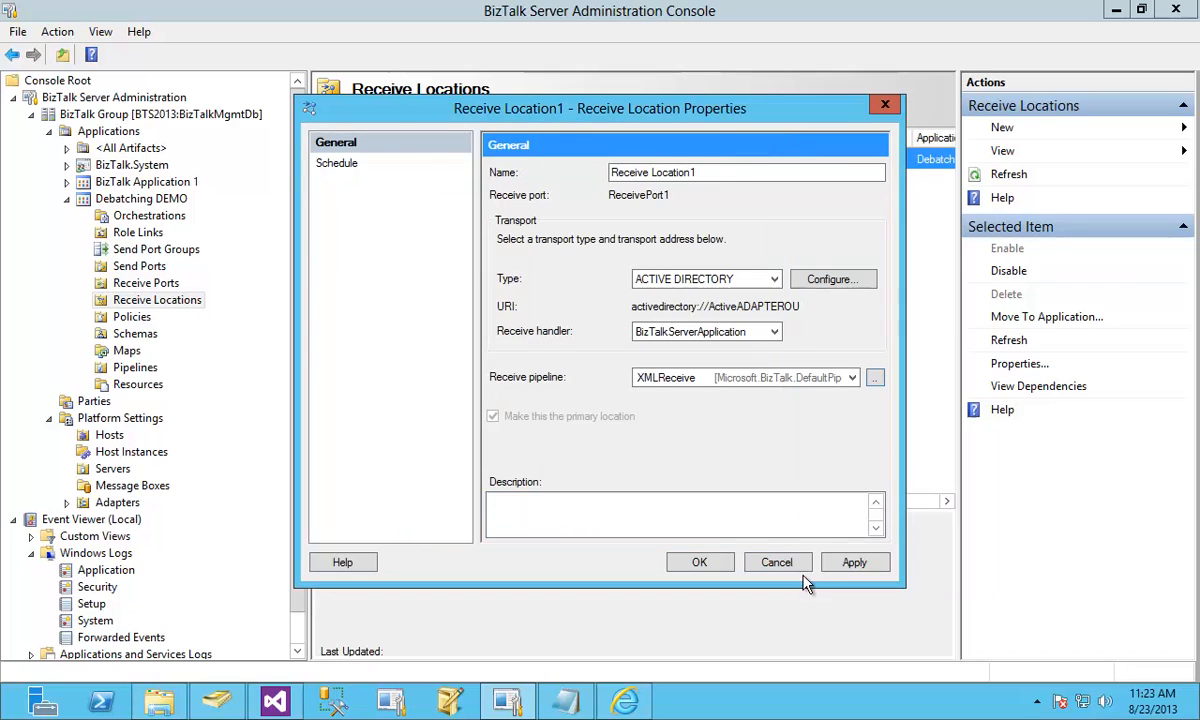
Review the FilterMatch record and <Any> element of the envelope schema, then move to FilterMatch.xsd
{"action": "left_click", "coordinate": [276, 700]}
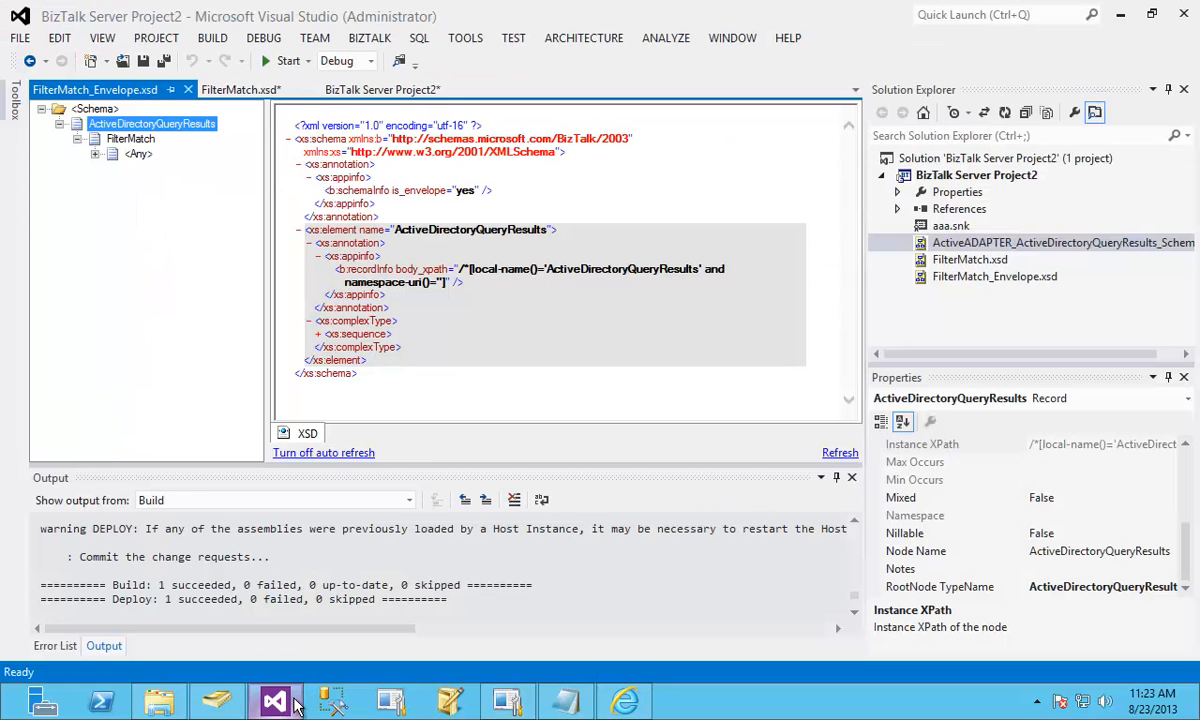
{"action": "mouse_move", "coordinate": [132, 140]}
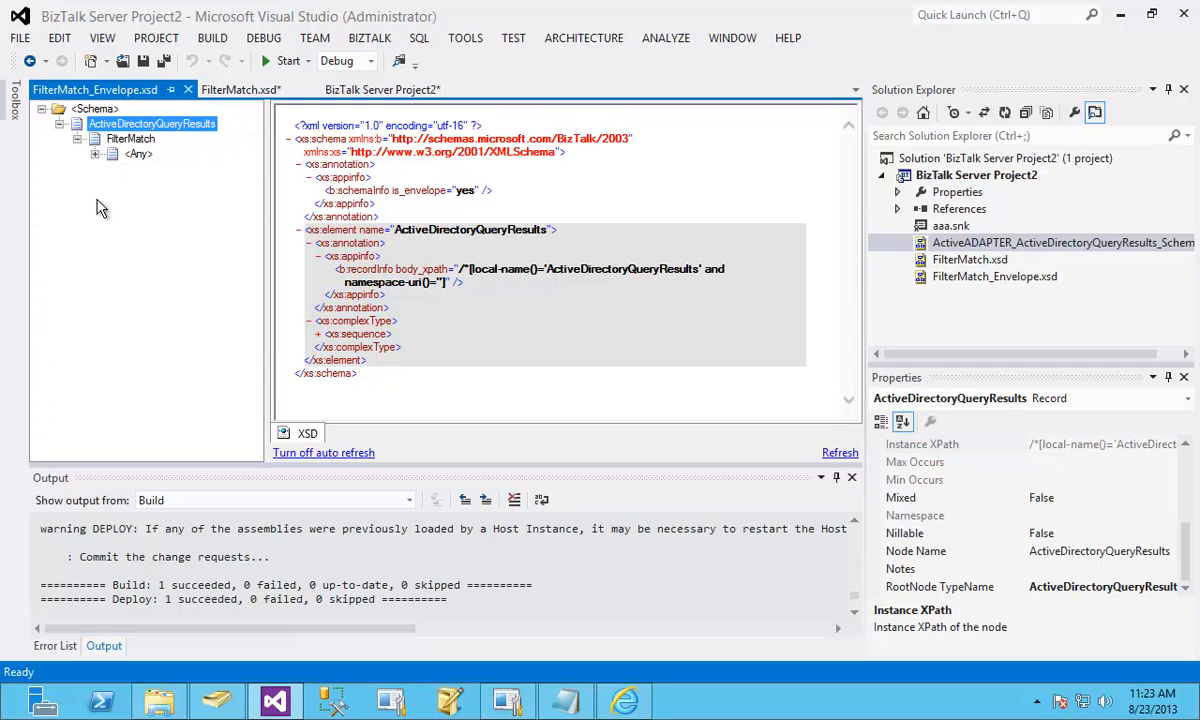
{"action": "mouse_move", "coordinate": [112, 140]}
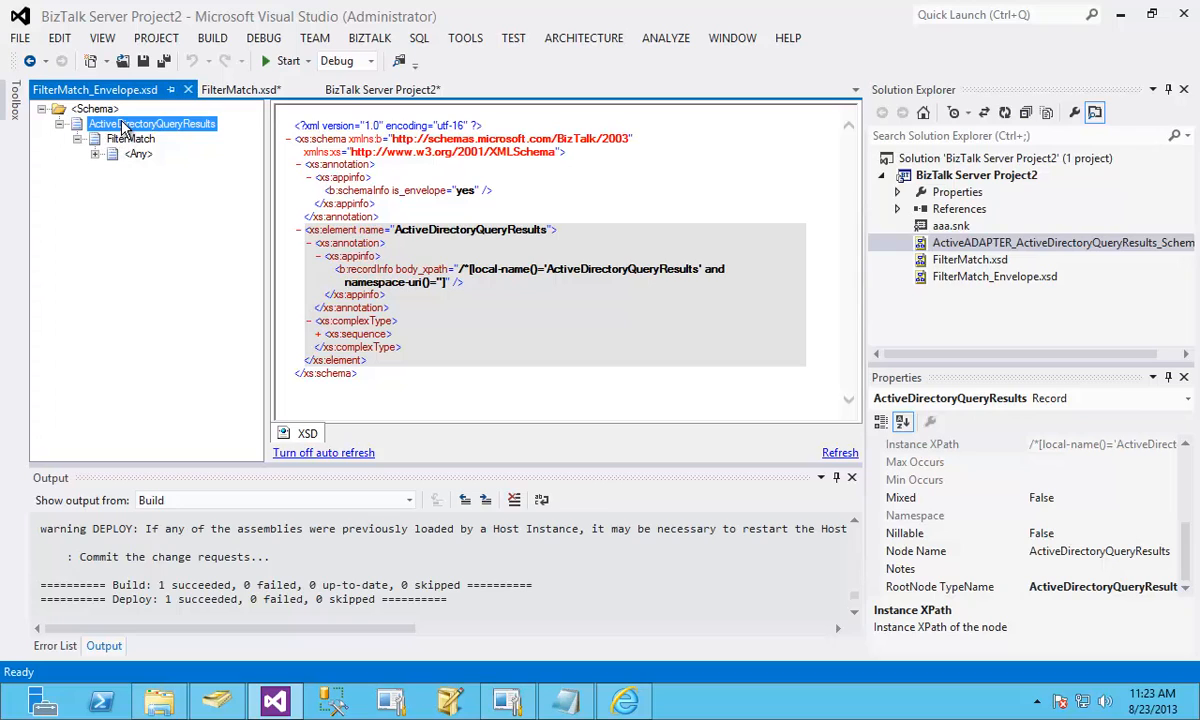
{"action": "mouse_move", "coordinate": [624, 700]}
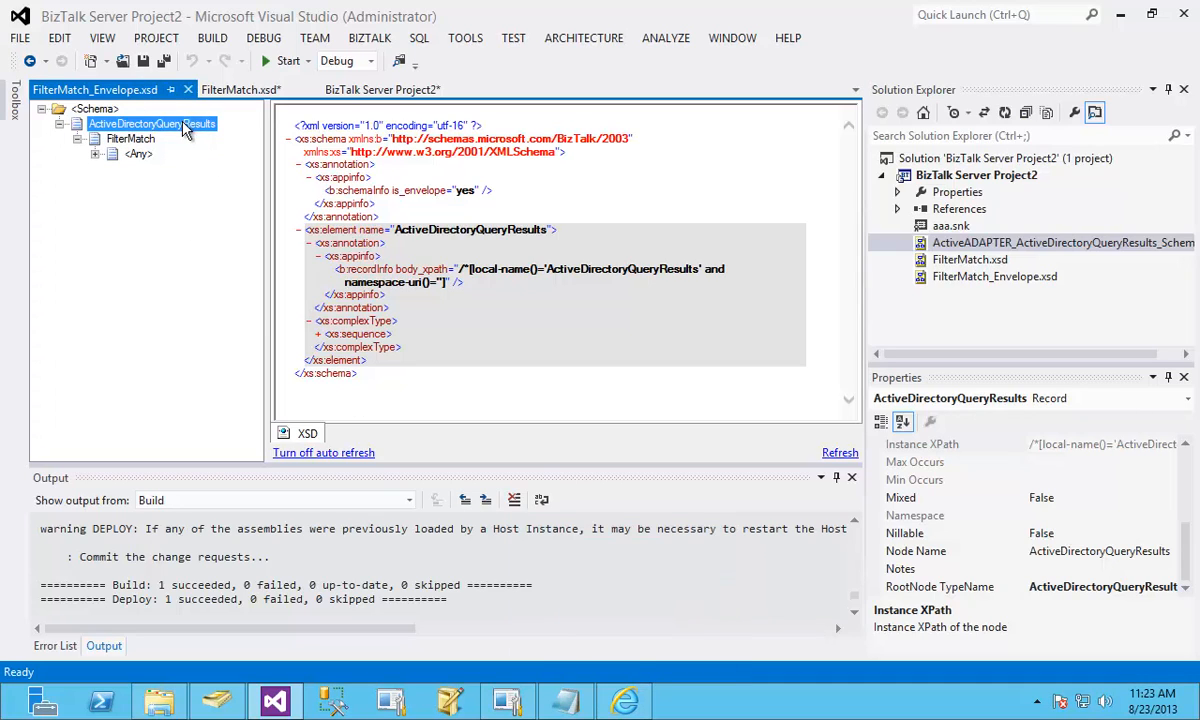
{"action": "left_click", "coordinate": [130, 138]}
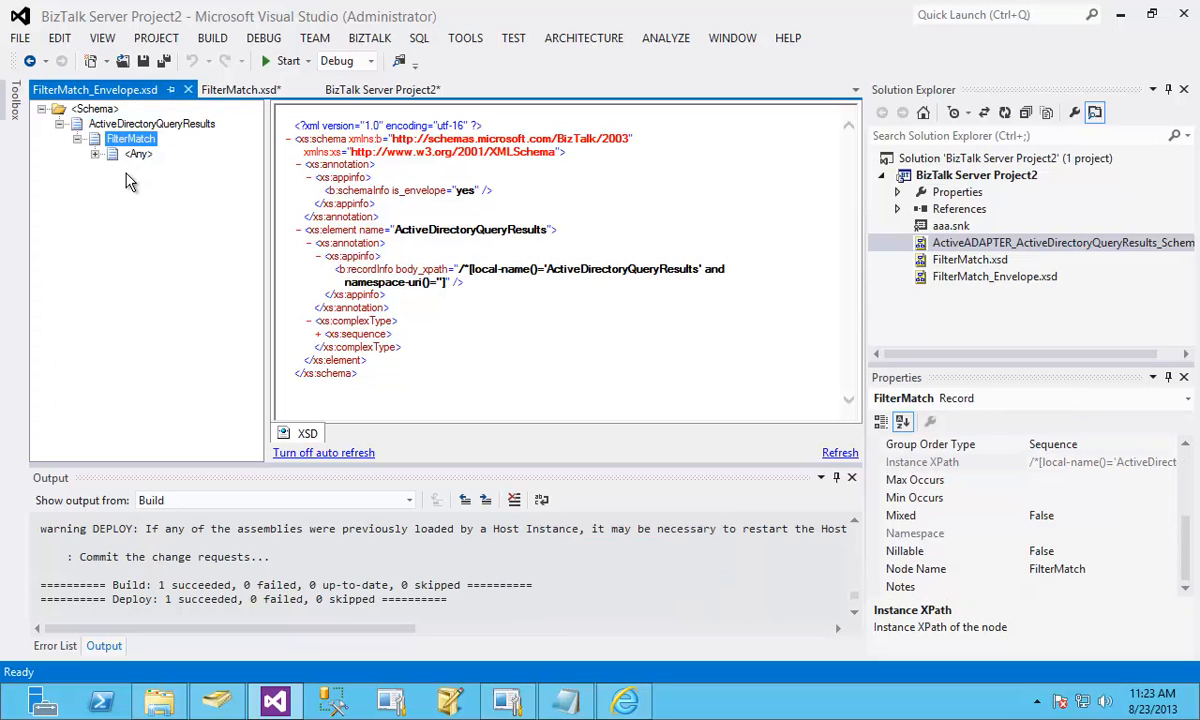
{"action": "mouse_move", "coordinate": [140, 156]}
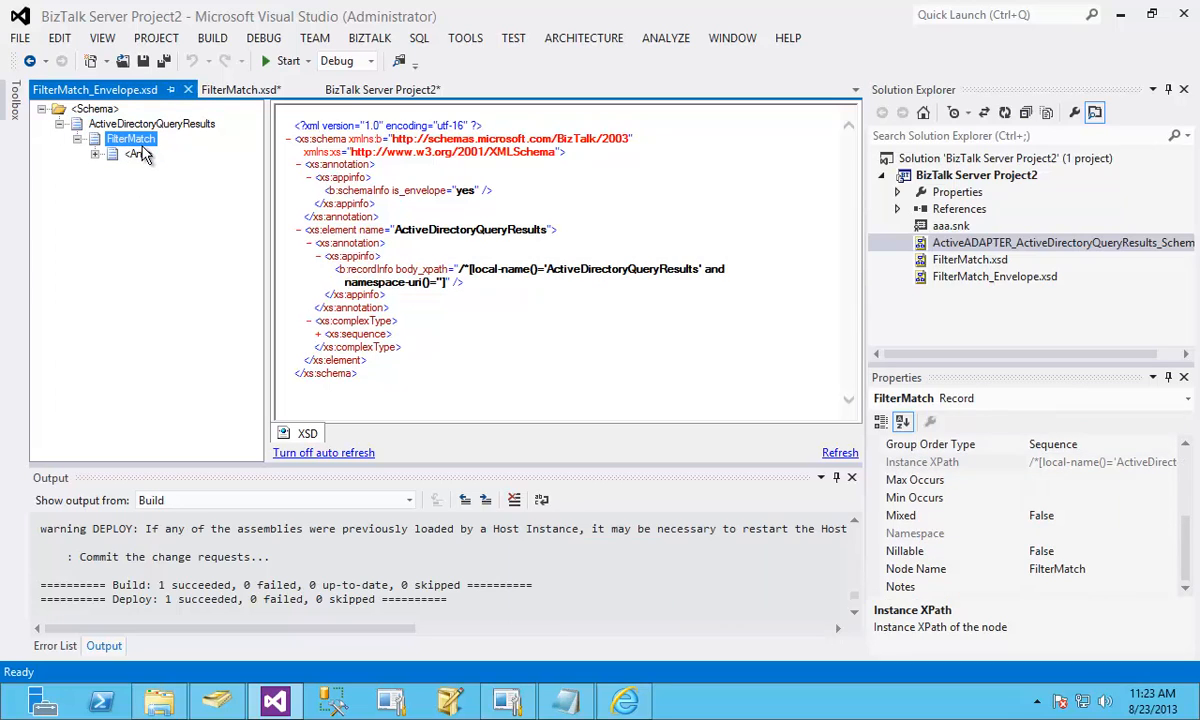
{"action": "left_click", "coordinate": [136, 152]}
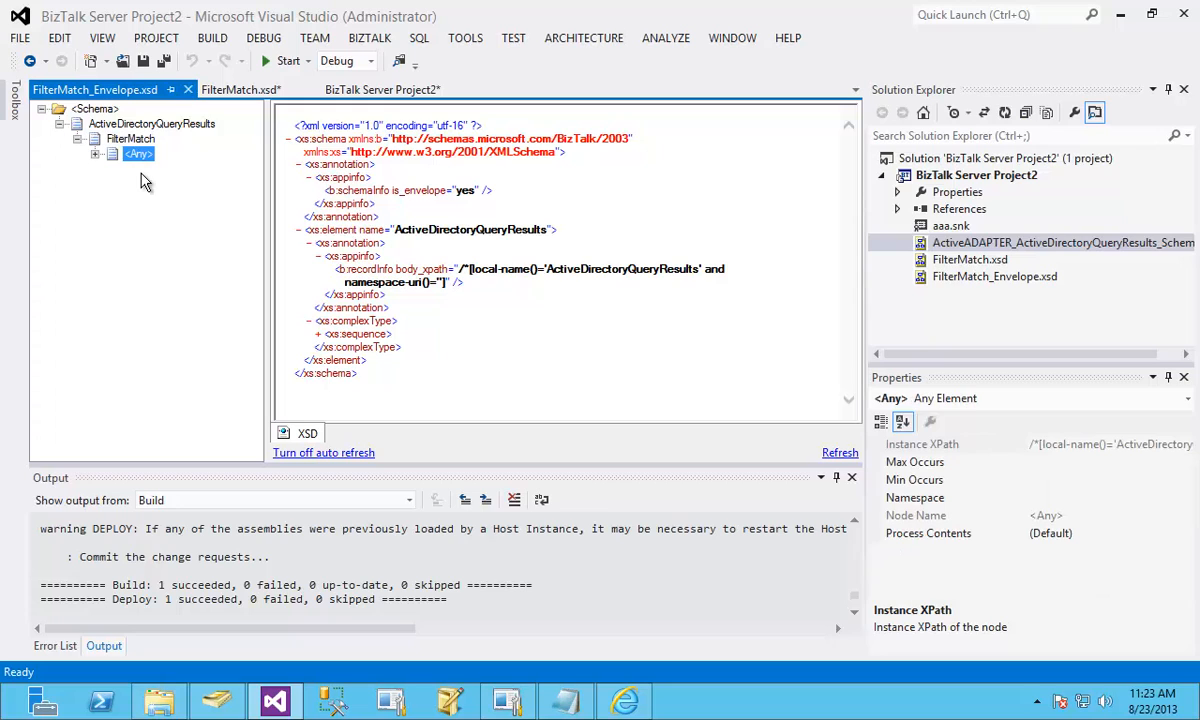
{"action": "mouse_move", "coordinate": [240, 88]}
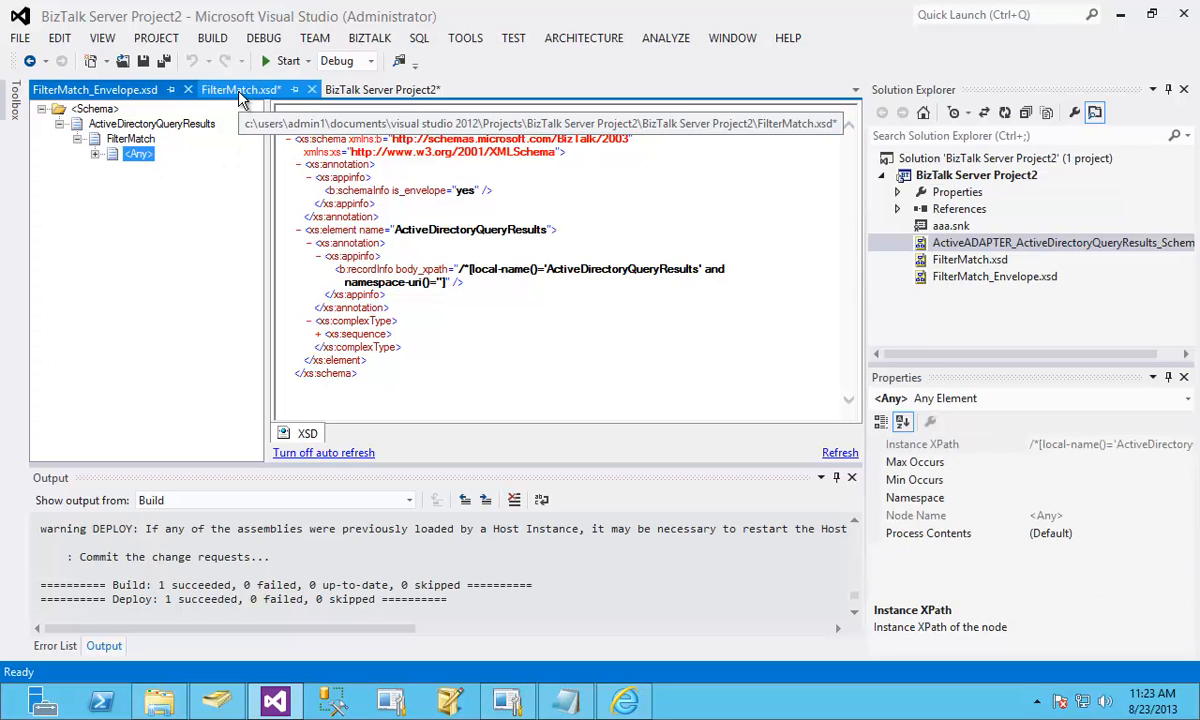
{"action": "left_click", "coordinate": [240, 88]}
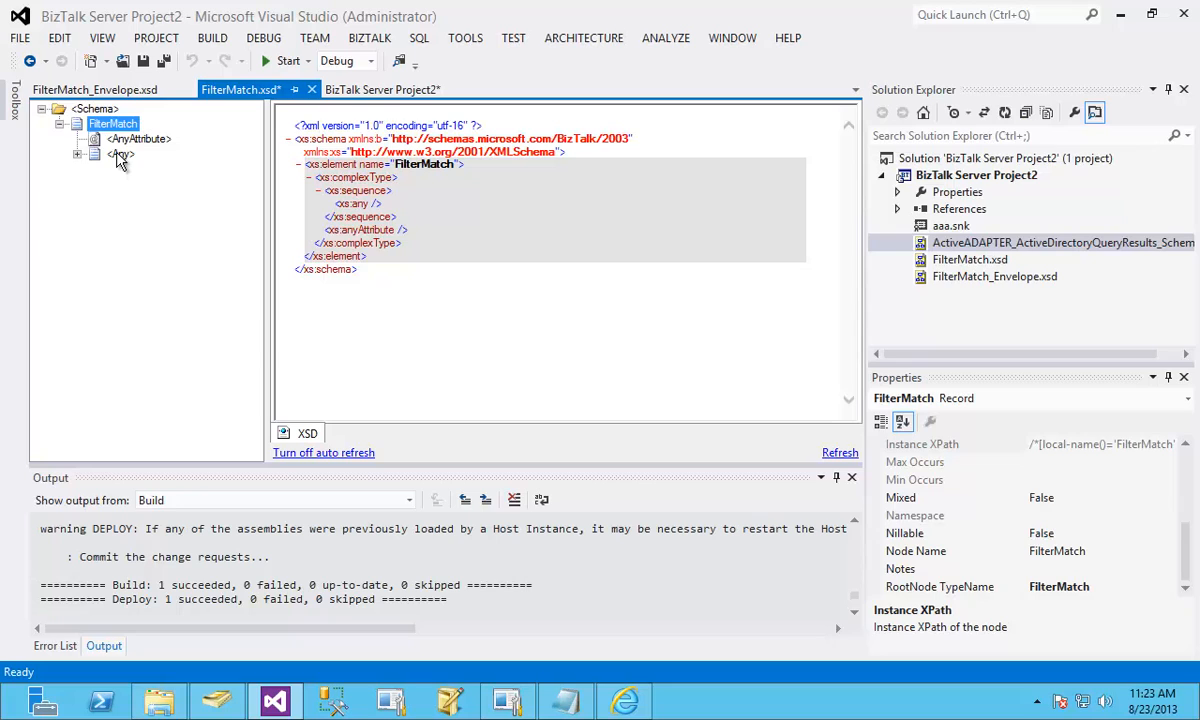
{"action": "left_click", "coordinate": [94, 88]}
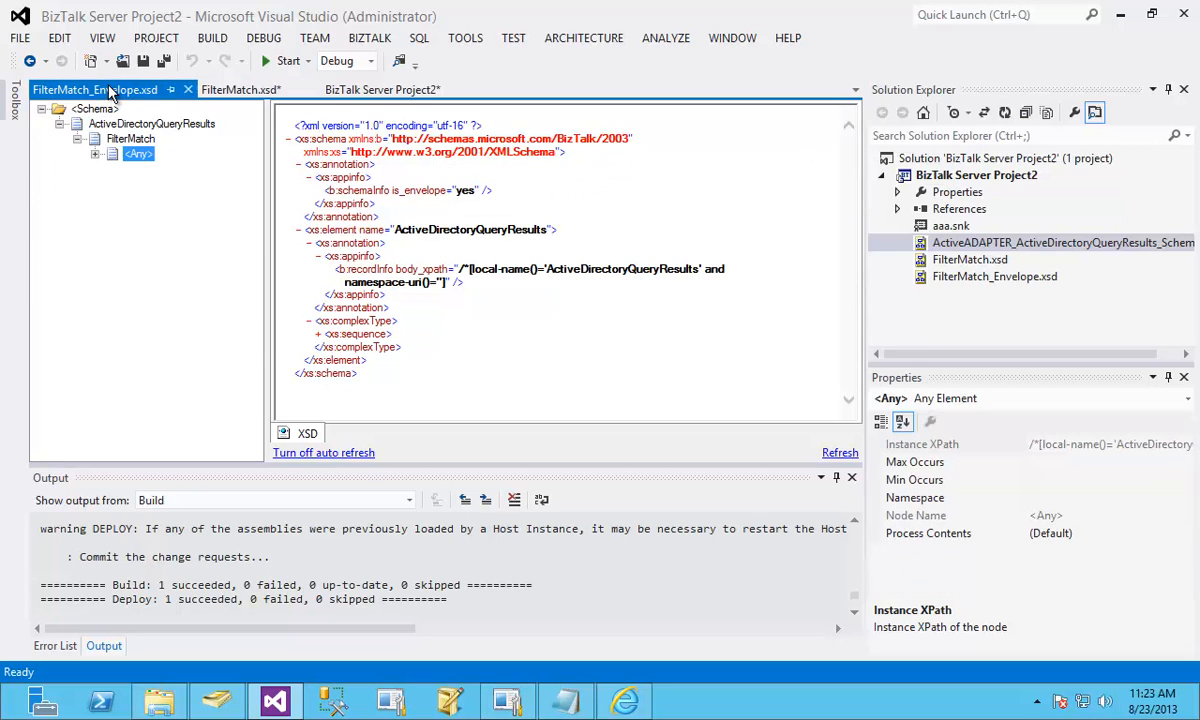
{"action": "left_click", "coordinate": [92, 108]}
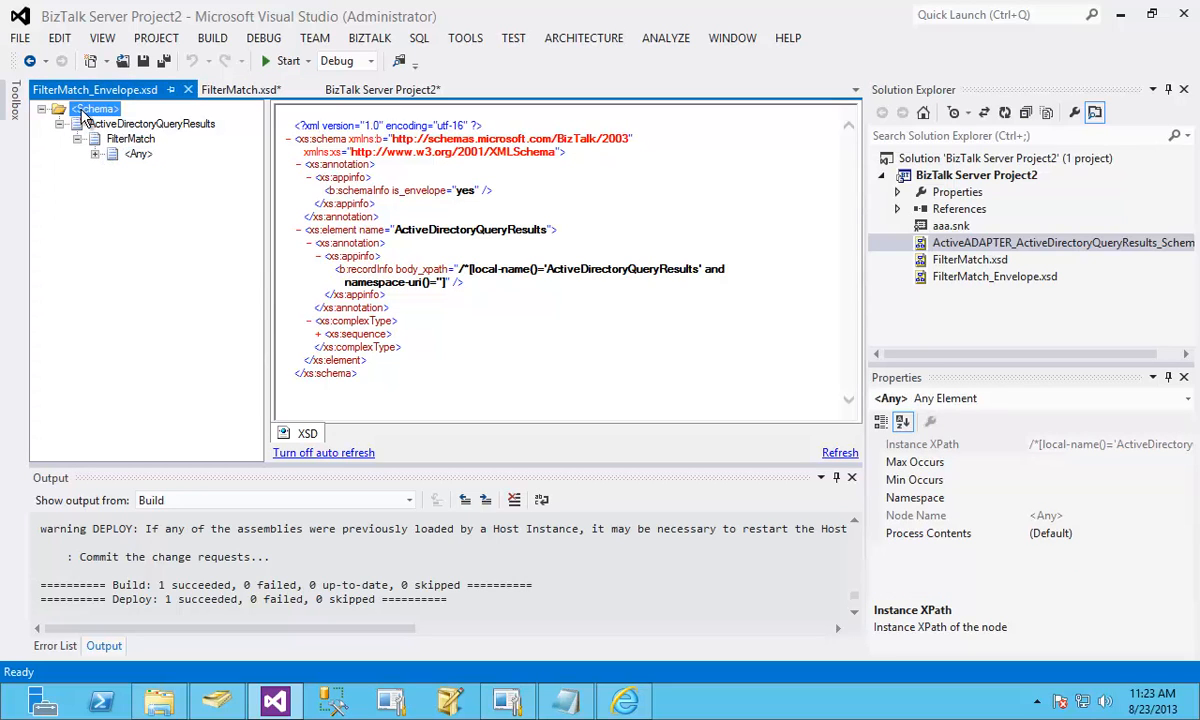
{"action": "left_click", "coordinate": [96, 108]}
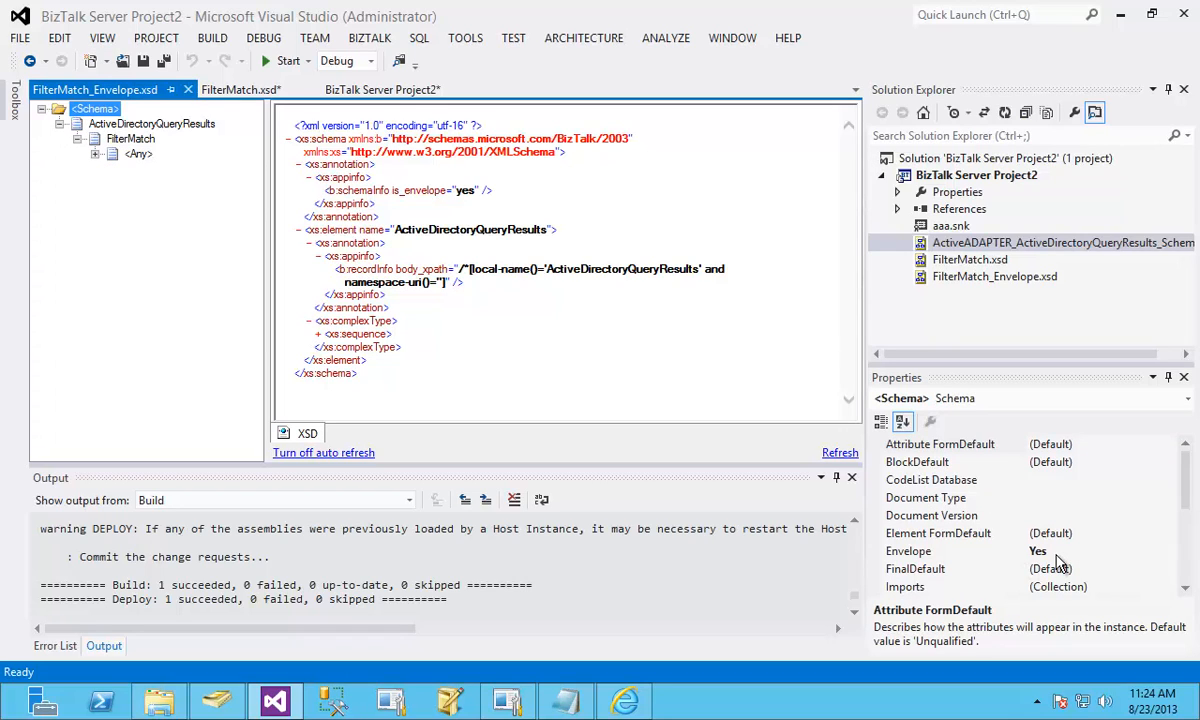
{"action": "mouse_move", "coordinate": [912, 556]}
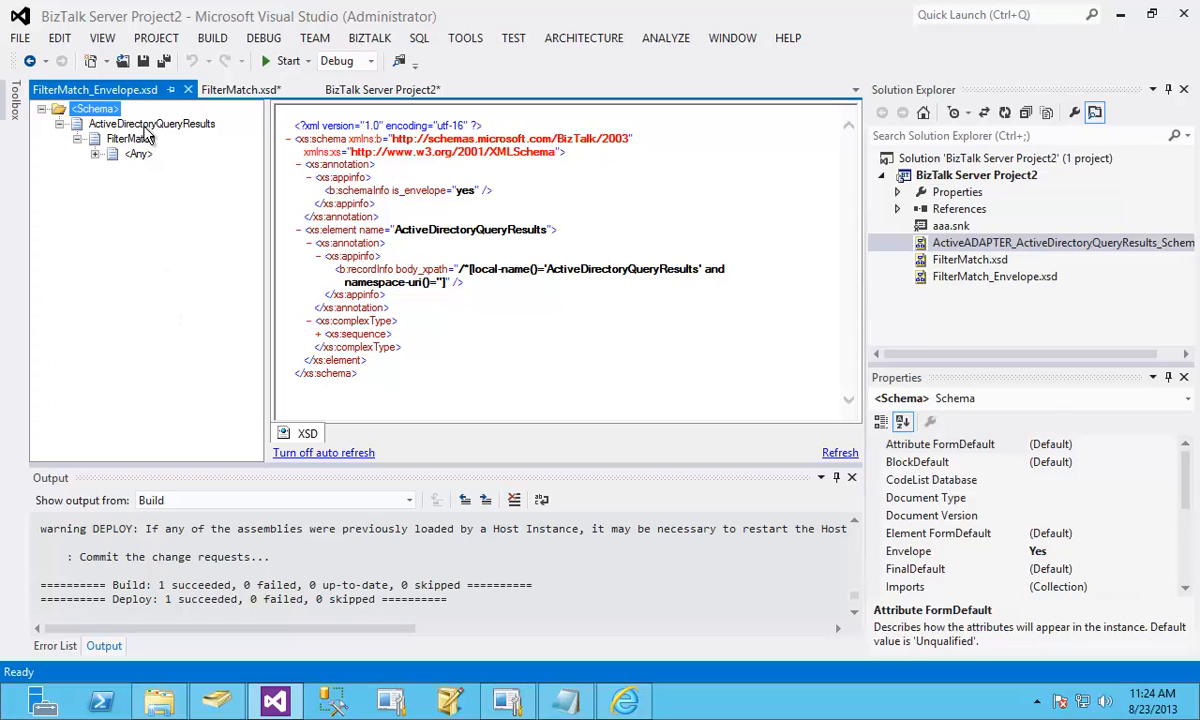
{"action": "left_click", "coordinate": [152, 124]}
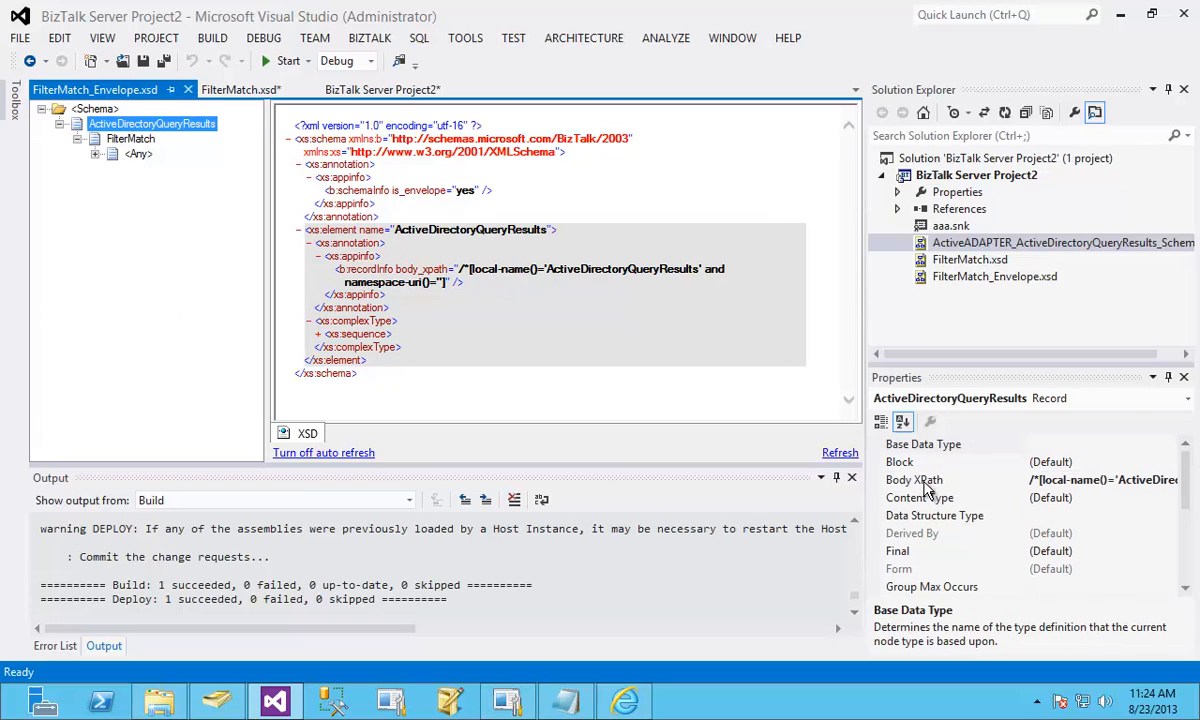
{"action": "left_click", "coordinate": [912, 480]}
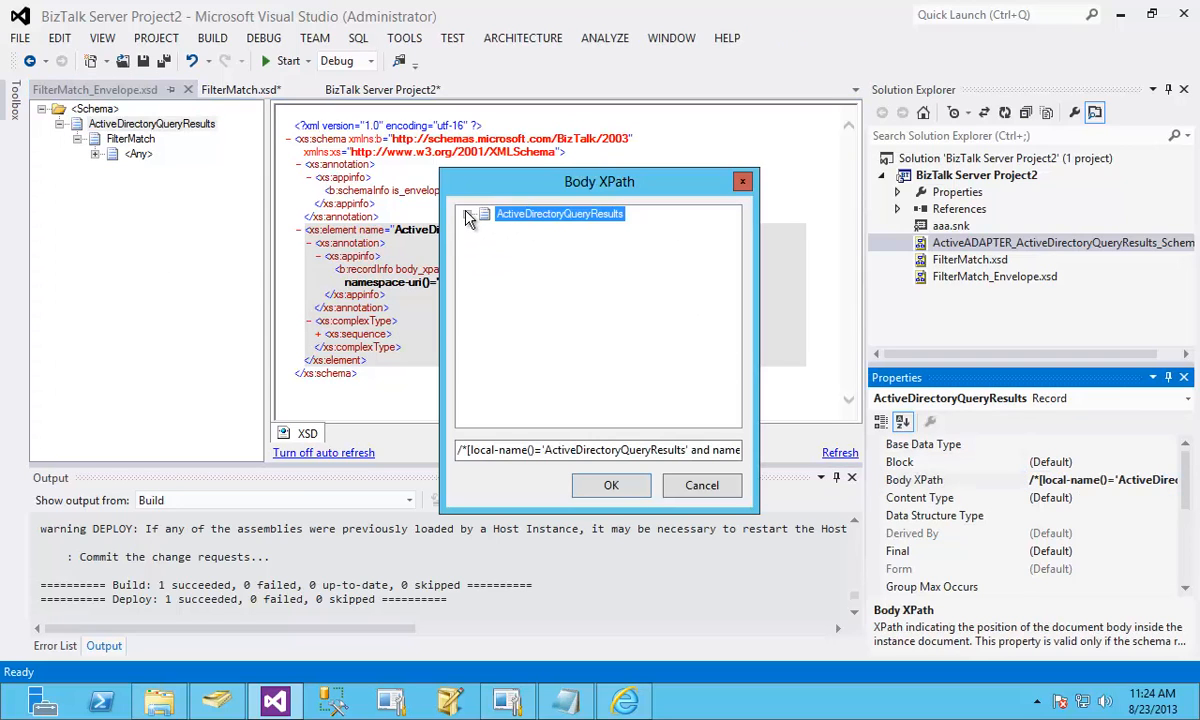
{"action": "left_click", "coordinate": [470, 218]}
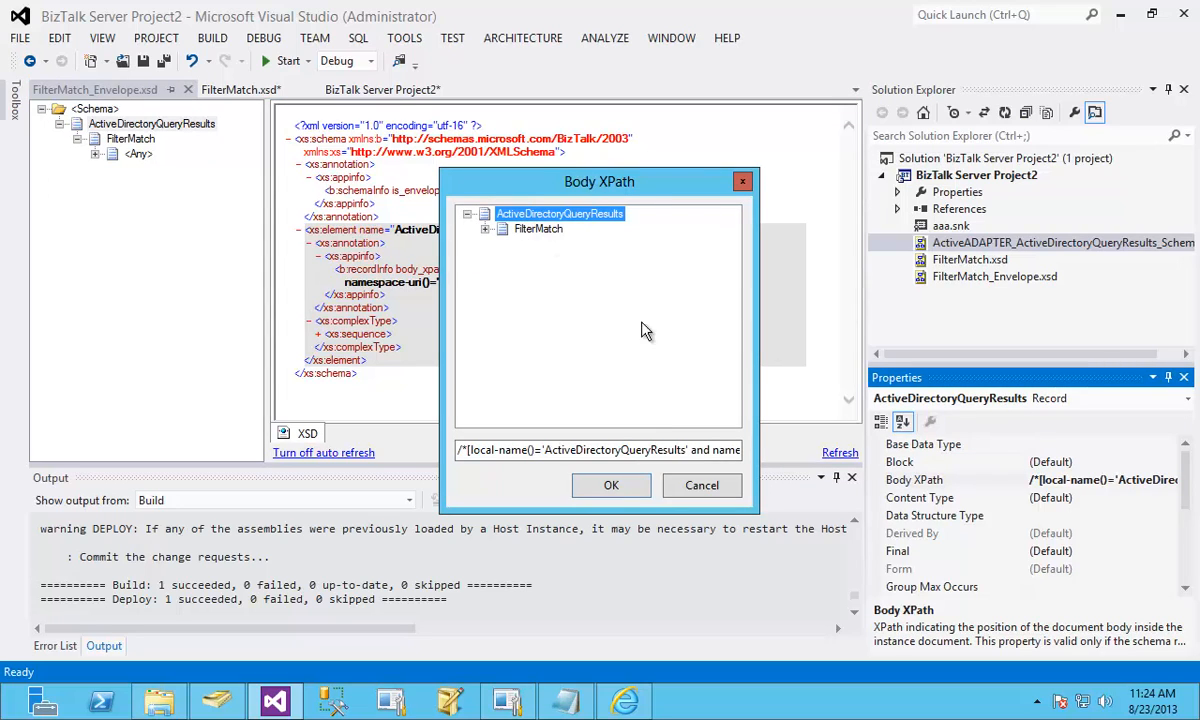
{"action": "left_click", "coordinate": [612, 486]}
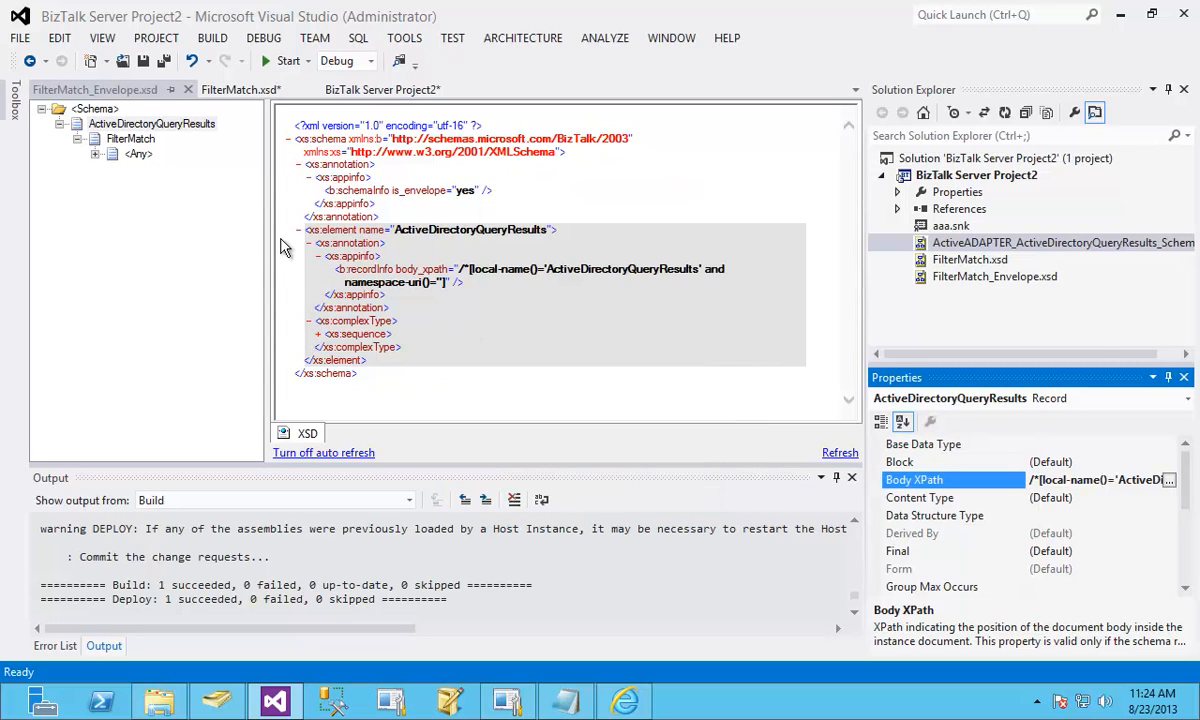
{"action": "left_click", "coordinate": [382, 88]}
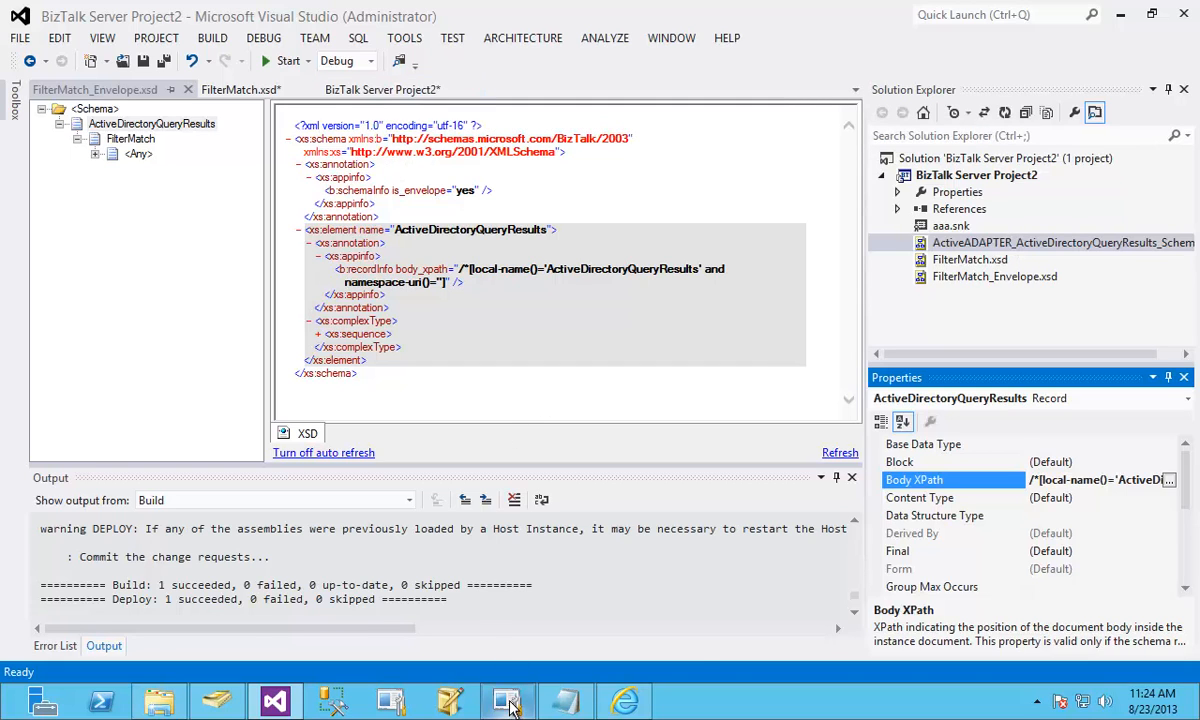
List the Debatching DEMO schemas and copy the FilterMatch_Envelope schema's full name from its properties
{"action": "left_click", "coordinate": [508, 700]}
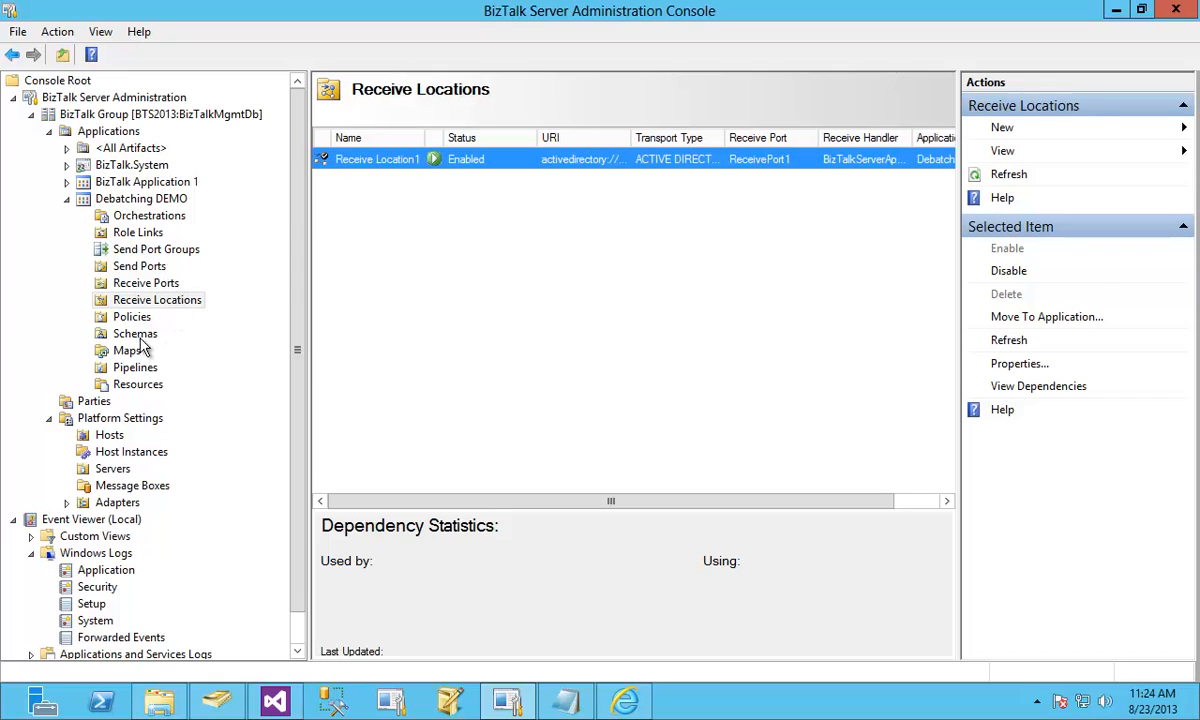
{"action": "left_click", "coordinate": [136, 332]}
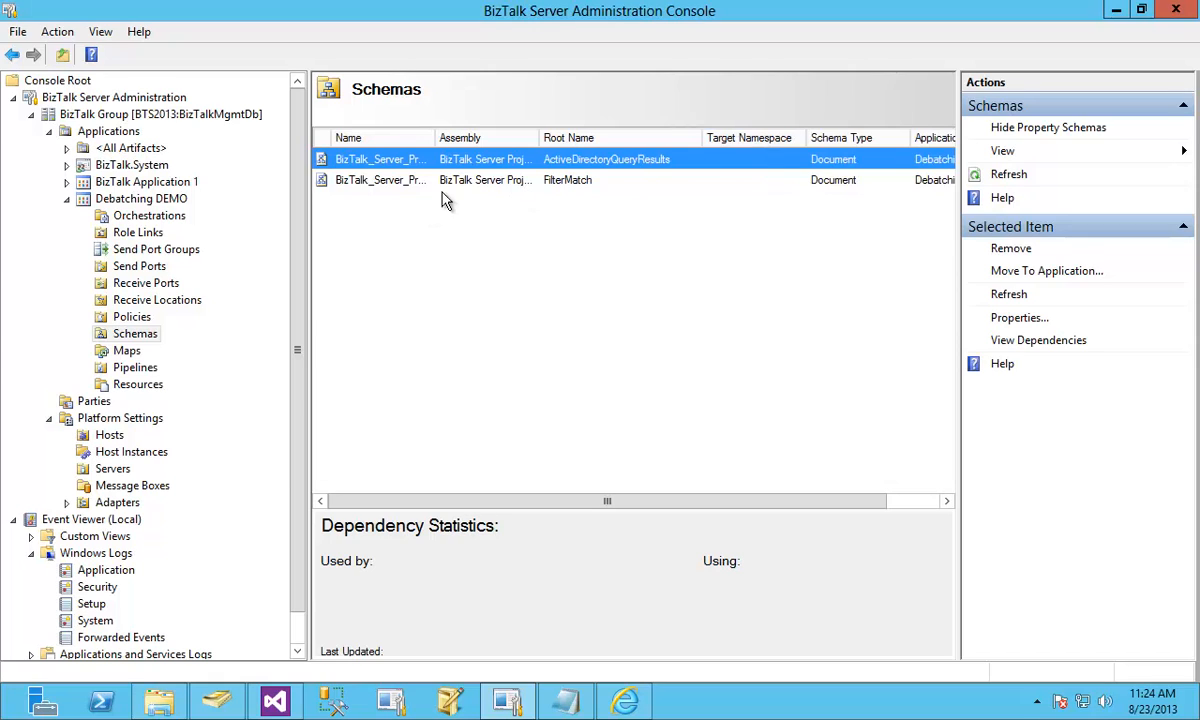
{"action": "mouse_move", "coordinate": [390, 188]}
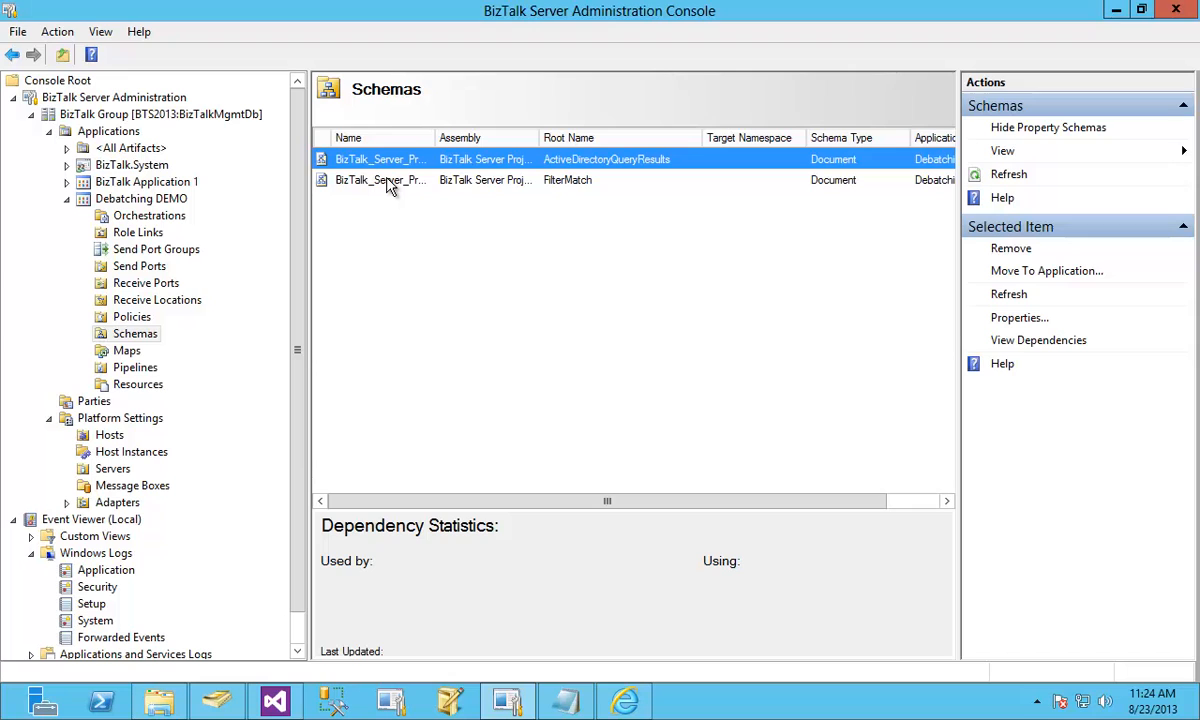
{"action": "mouse_move", "coordinate": [588, 540]}
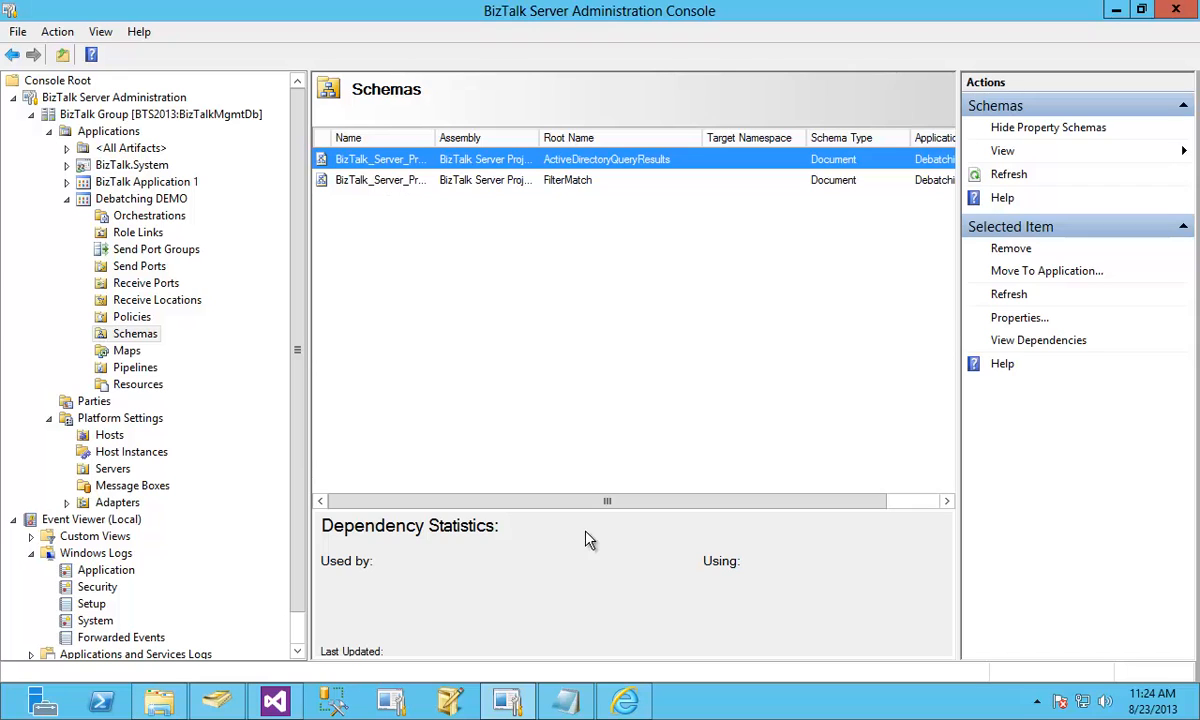
{"action": "left_click", "coordinate": [564, 700]}
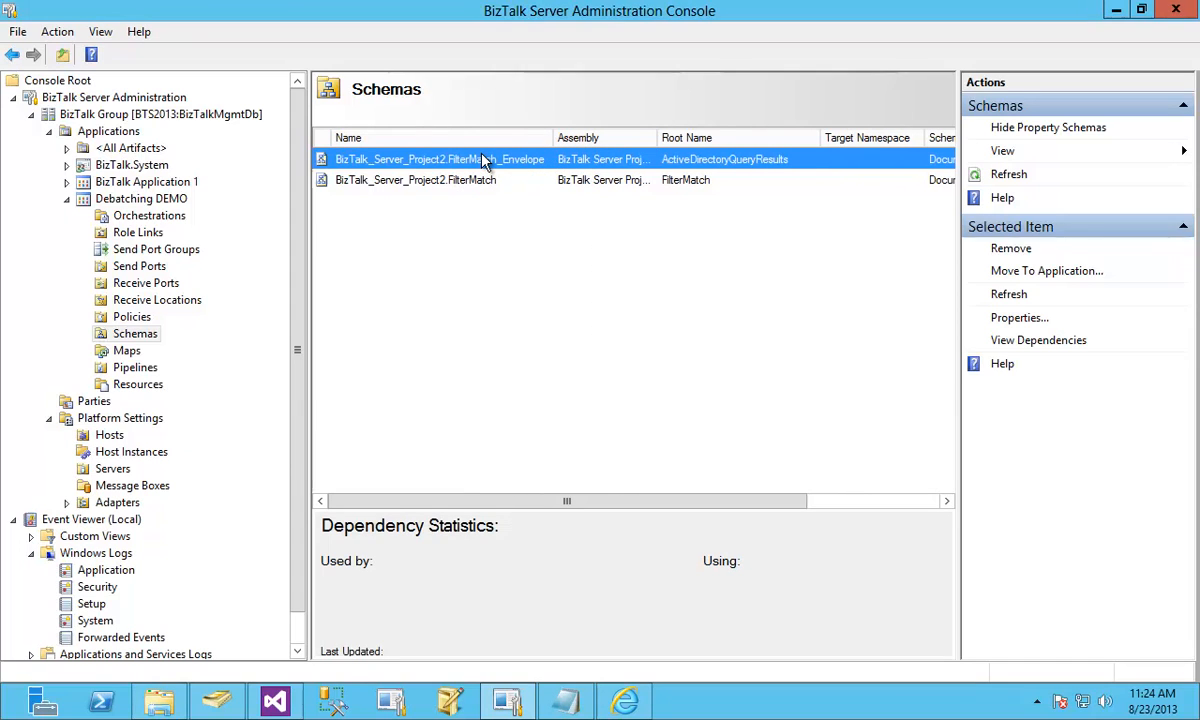
{"action": "left_click", "coordinate": [1020, 316]}
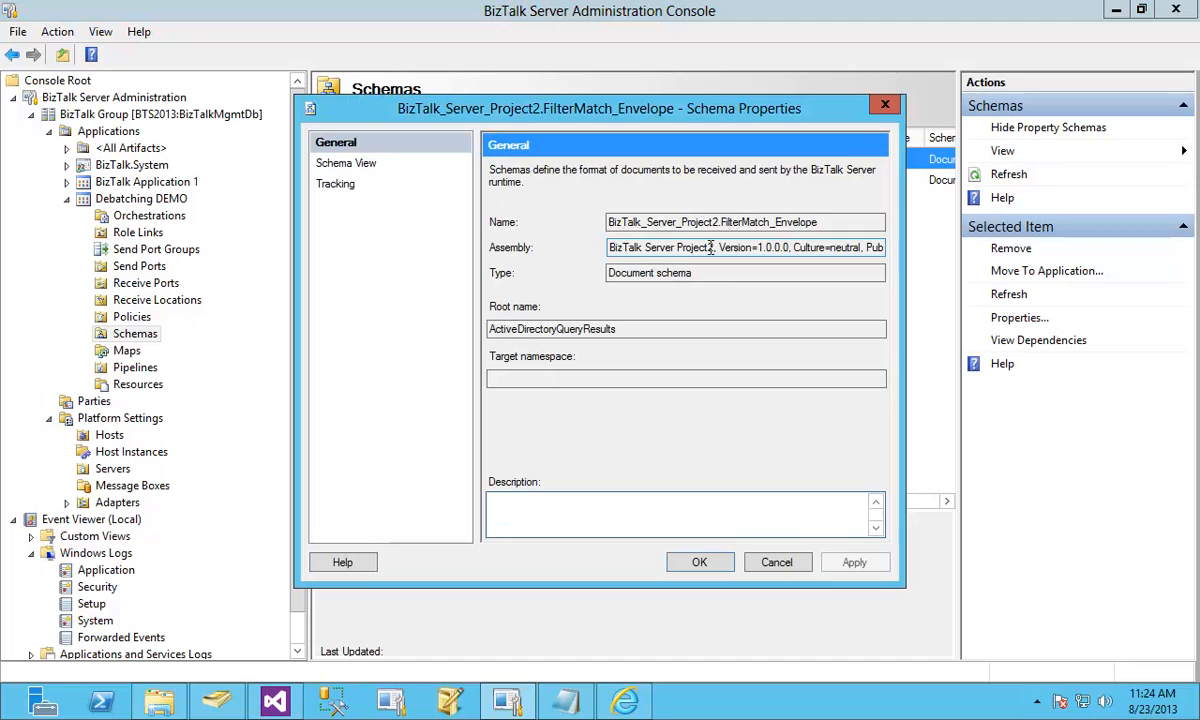
{"action": "triple_click", "coordinate": [744, 220]}
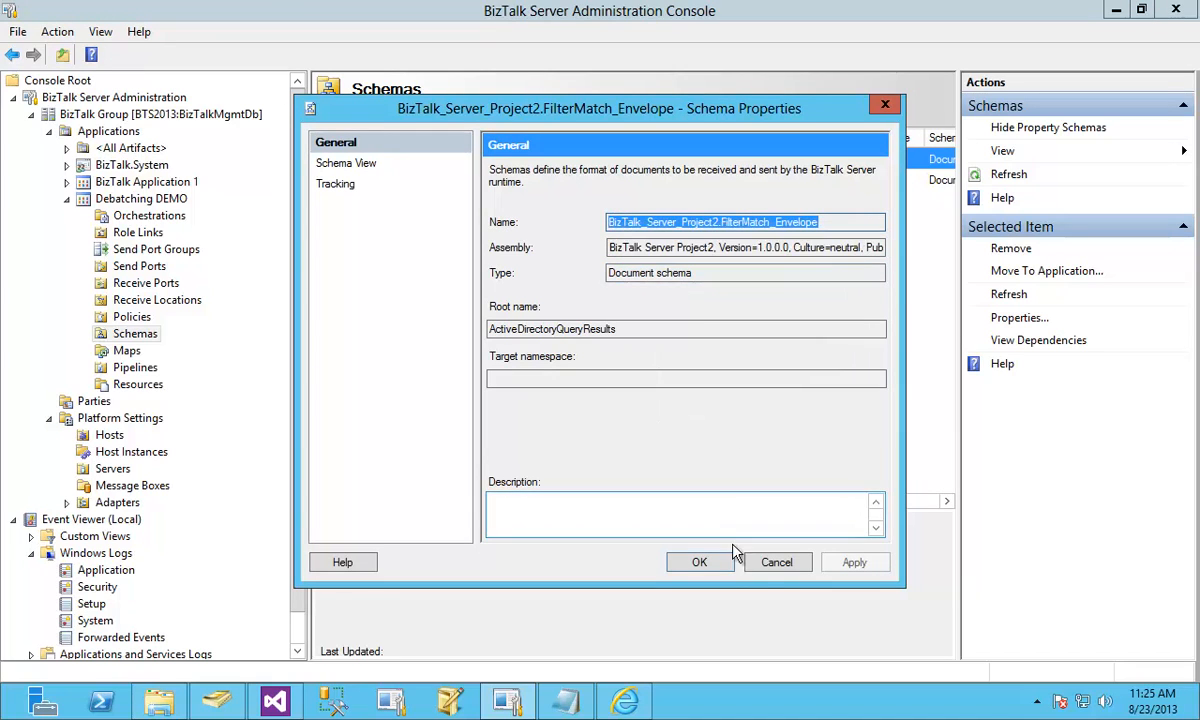
{"action": "left_click", "coordinate": [700, 560]}
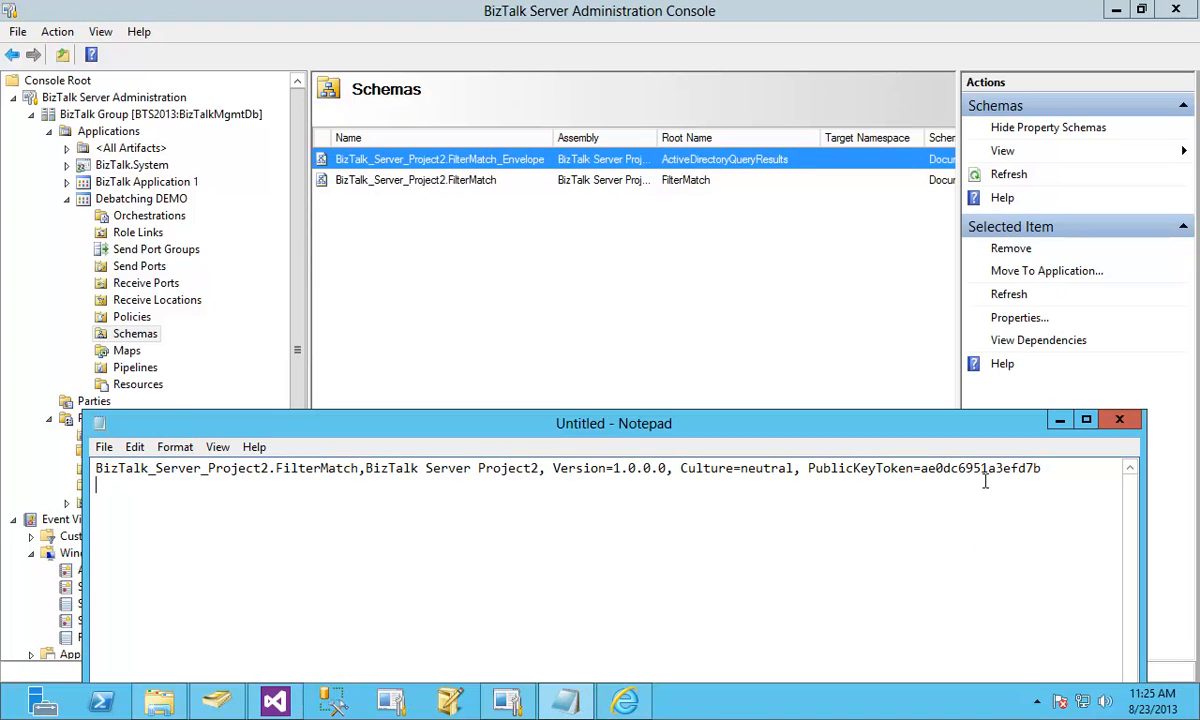
Note 'BizTalk_Server_Project2.FilterMatch_Envelope,' with the assembly string (Version=1.0.0.0, Culture=neutral, PublicKeyToken...) in Notepad
{"action": "type", "text": "BizTalk_Server_Project2.FilterMatch_Envelope,"}
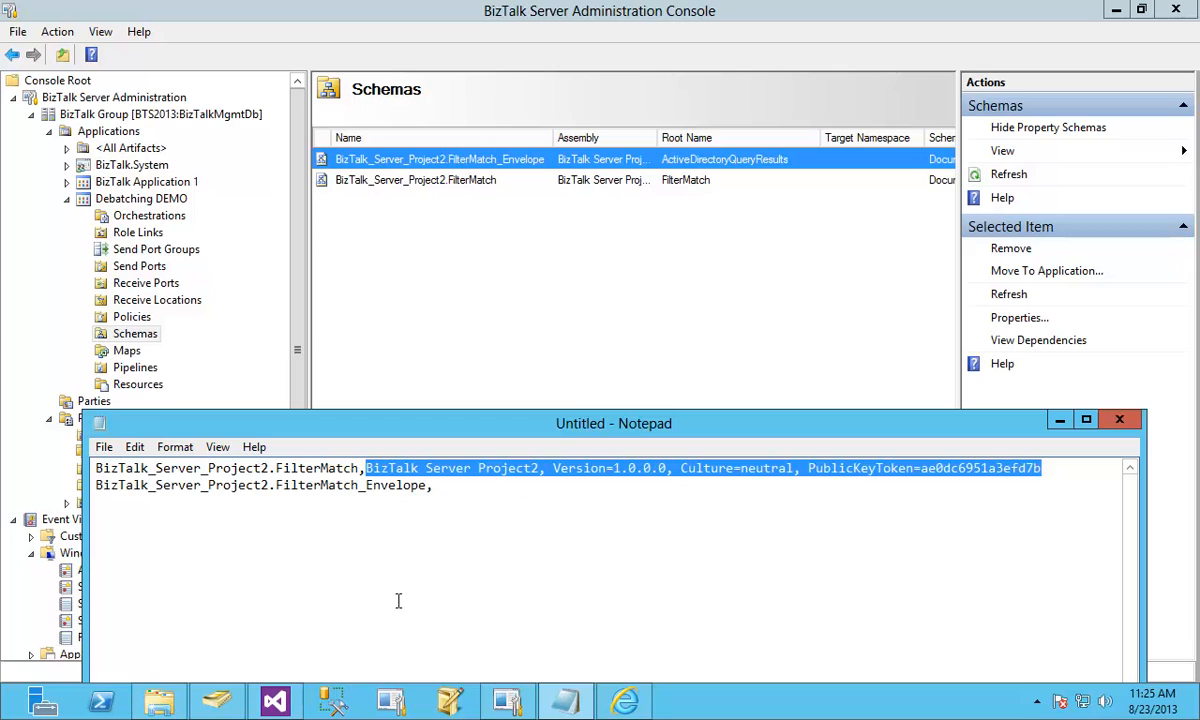
{"action": "left_click", "coordinate": [448, 488]}
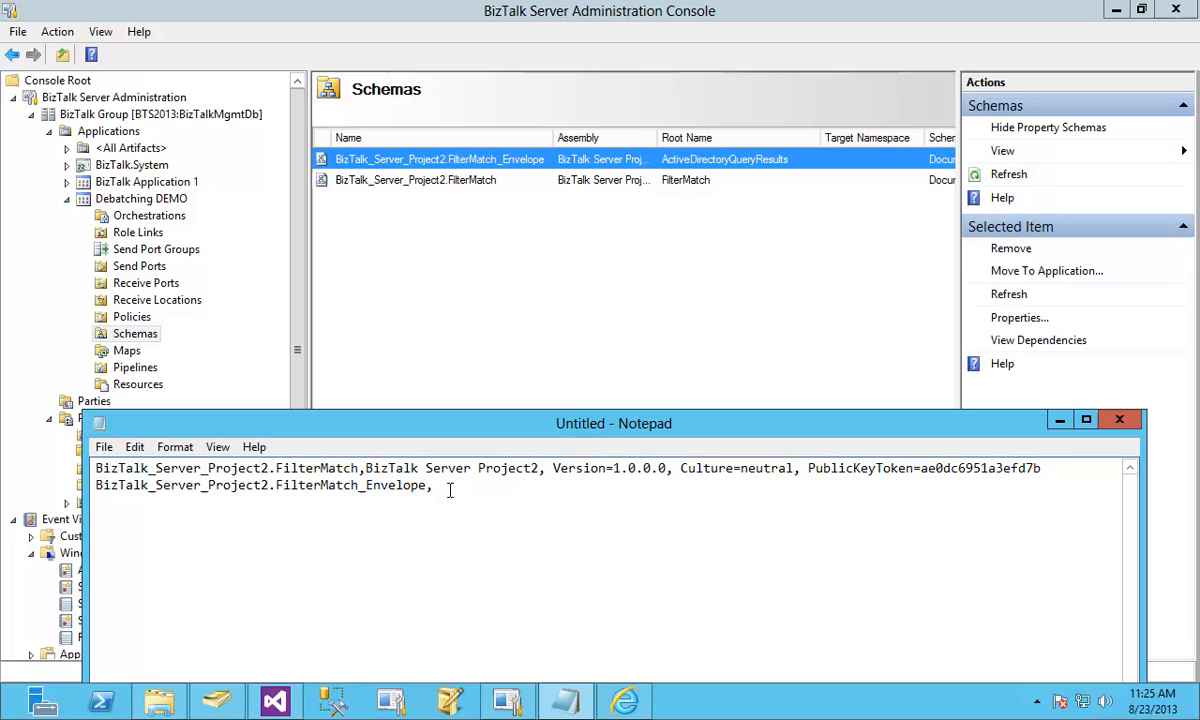
{"action": "type", "text": "BizTalk Server Project2, Version=1.0.0.0, Culture=neutral, PublicKeyToken=ae0dc6951a3efd7b"}
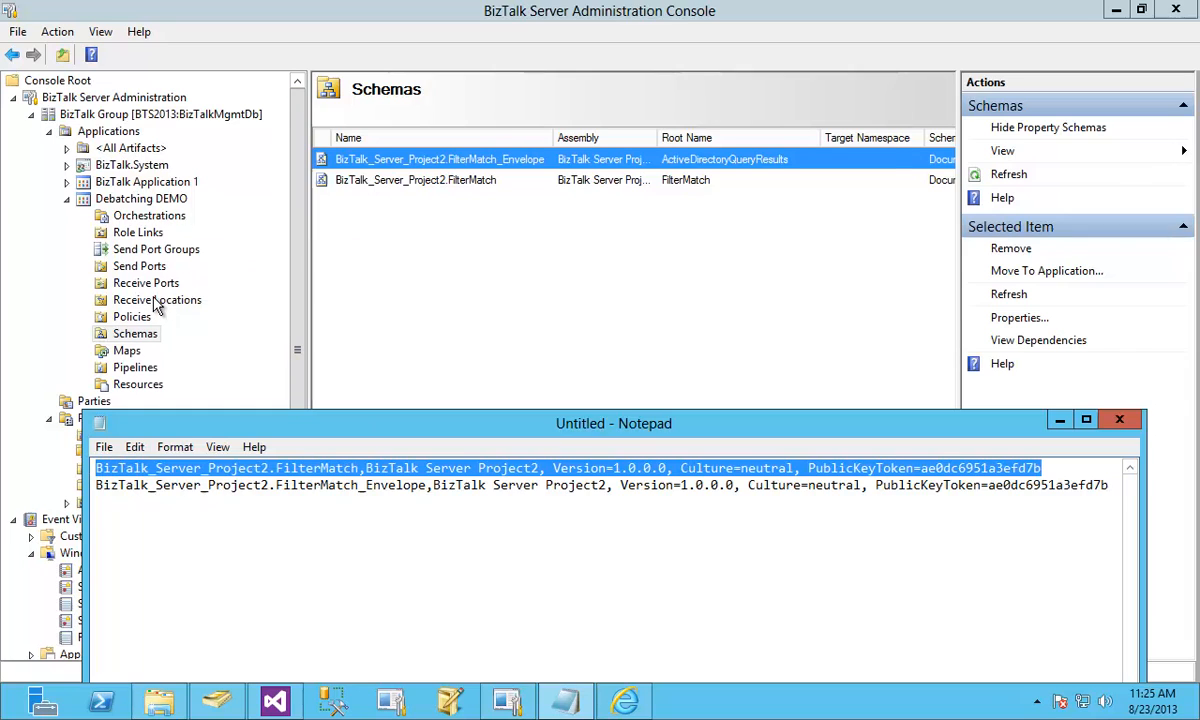
Fill Receive Location1's XMLReceive DocumentSpecNames and EnvelopeSpecNames with the copied schema names
{"action": "left_click", "coordinate": [156, 300]}
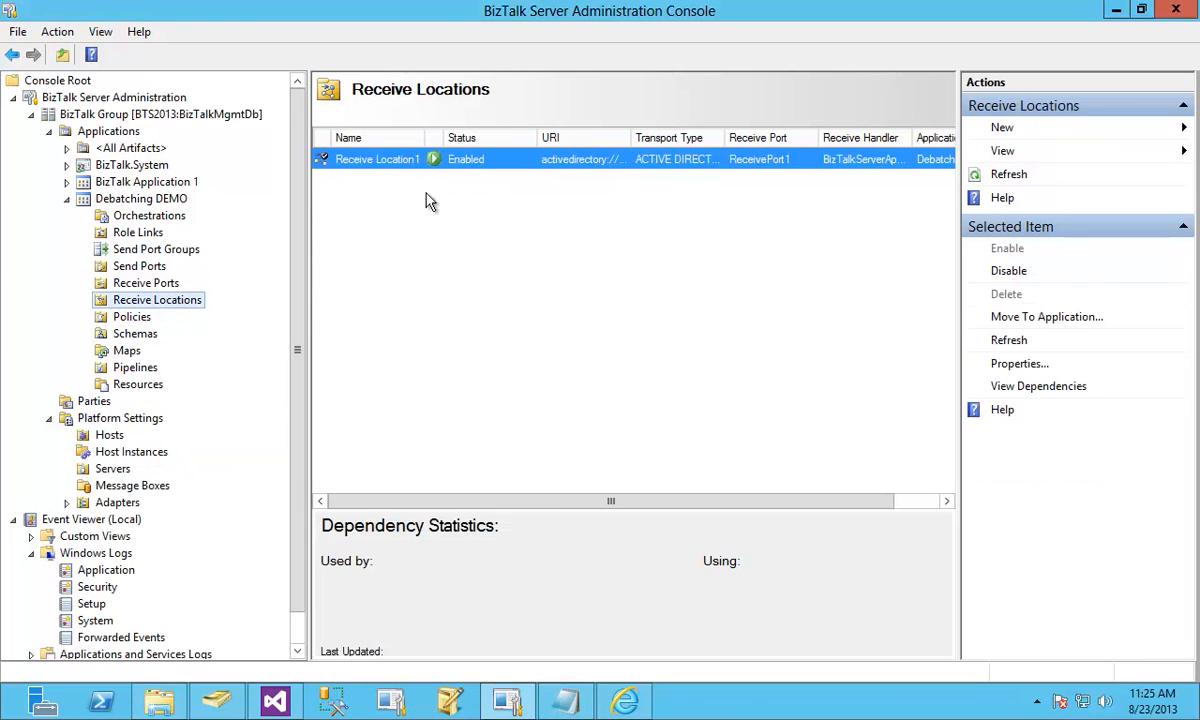
{"action": "double_click", "coordinate": [376, 160]}
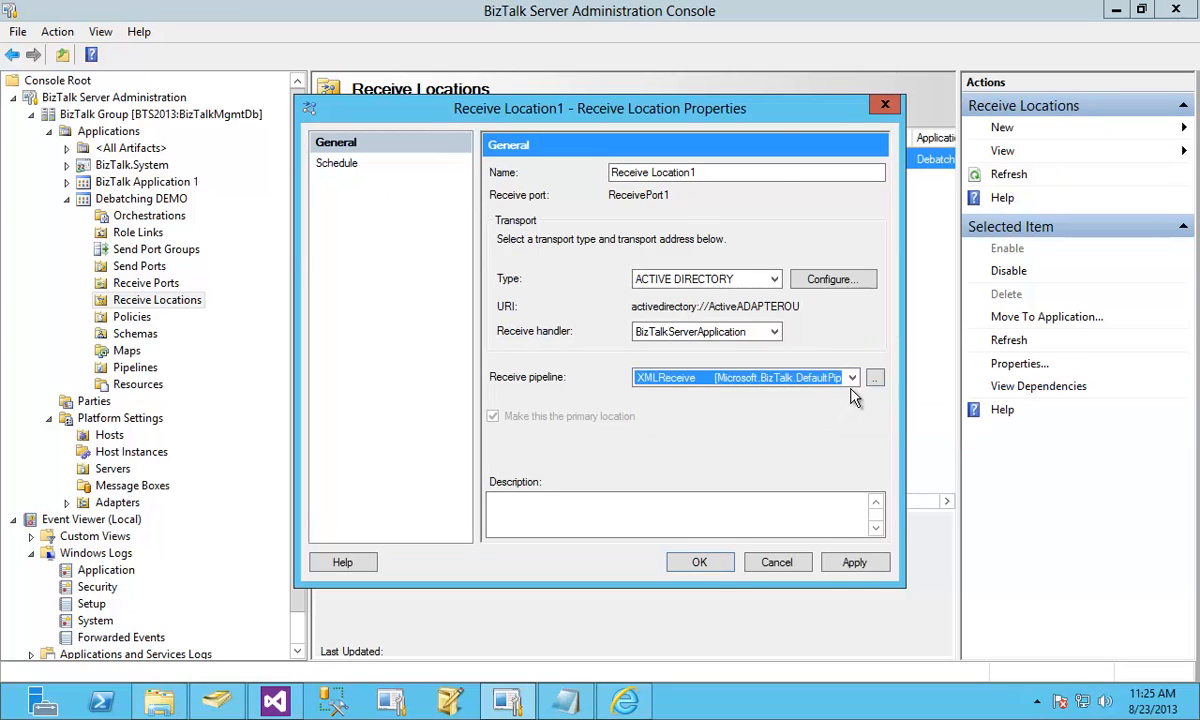
{"action": "left_click", "coordinate": [874, 376]}
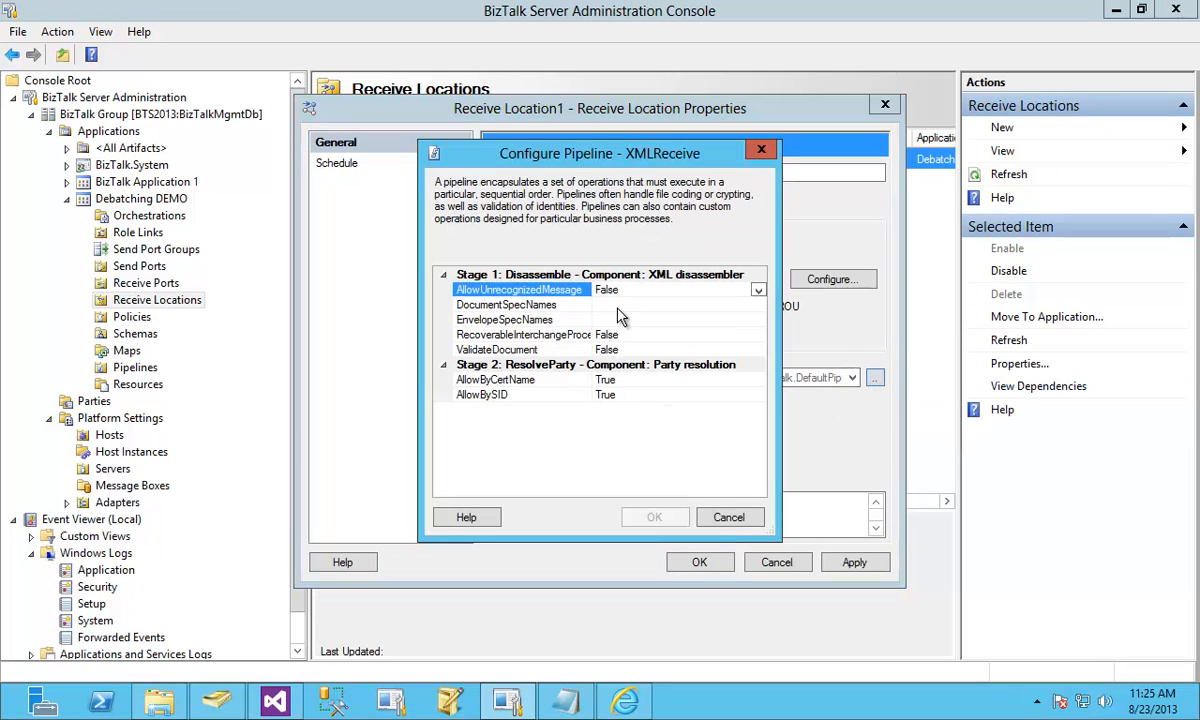
{"action": "left_click", "coordinate": [504, 304]}
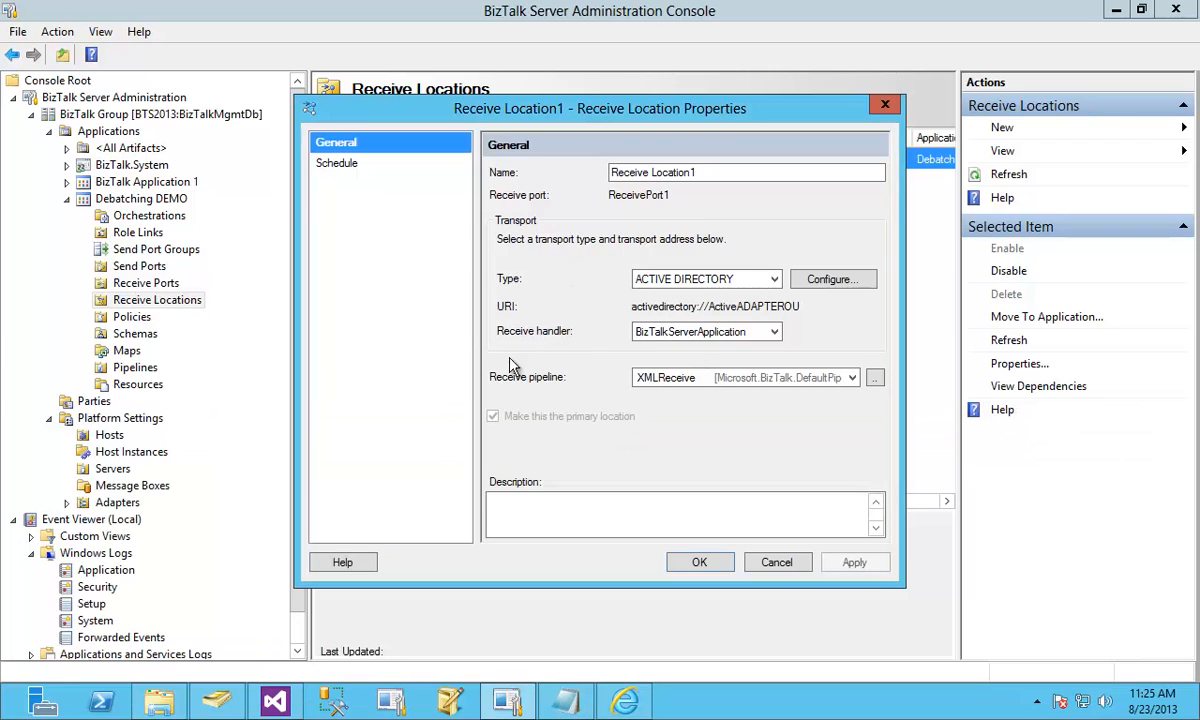
{"action": "left_click", "coordinate": [874, 376]}
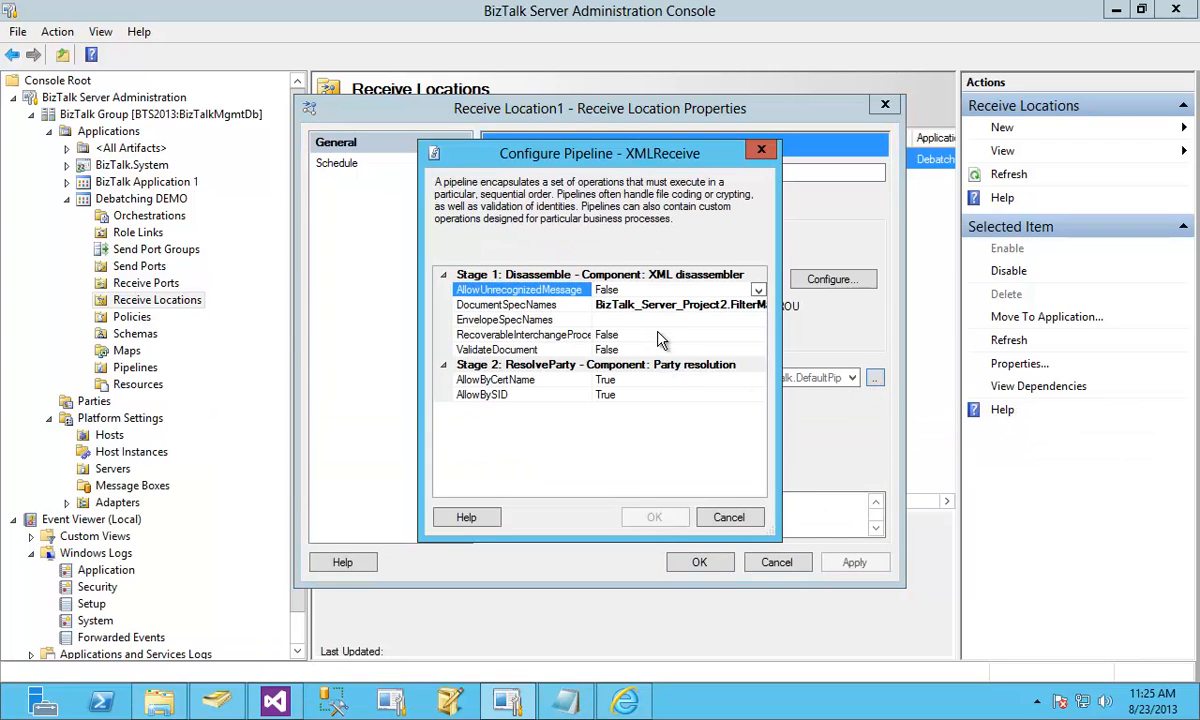
{"action": "left_click", "coordinate": [504, 320]}
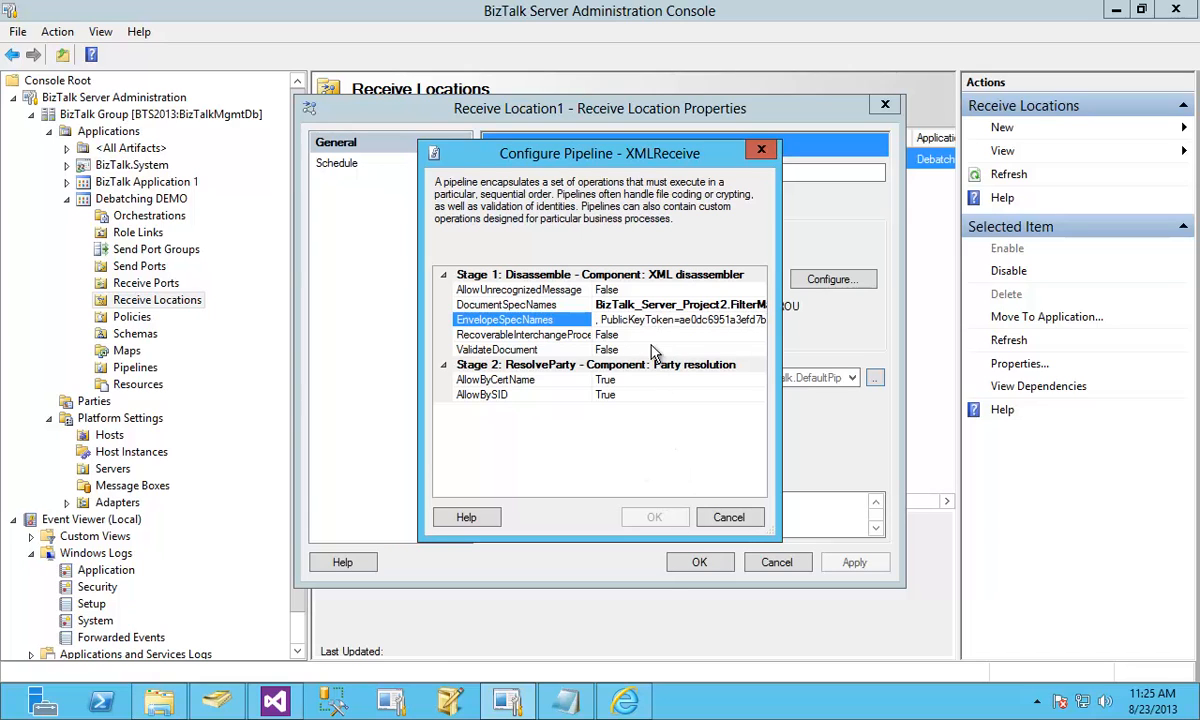
Confirm the pipeline configuration, apply it and close the receive location properties
{"action": "left_click", "coordinate": [728, 516]}
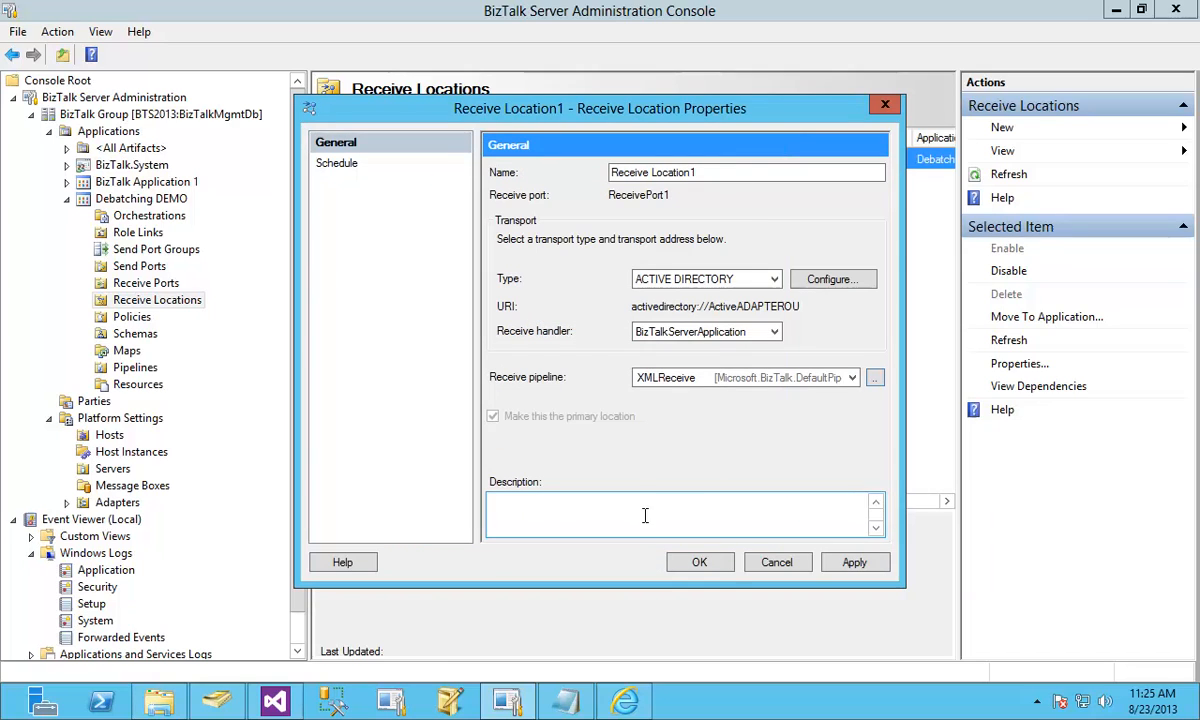
{"action": "left_click", "coordinate": [700, 560]}
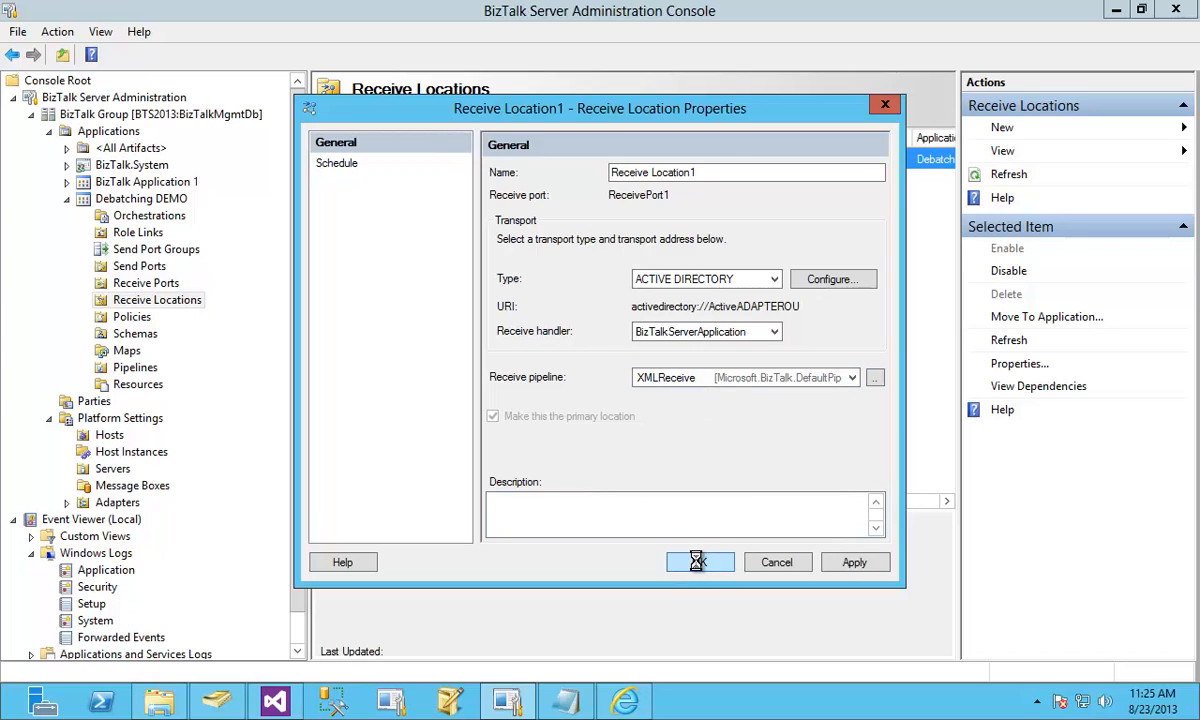
{"action": "left_click", "coordinate": [698, 560]}
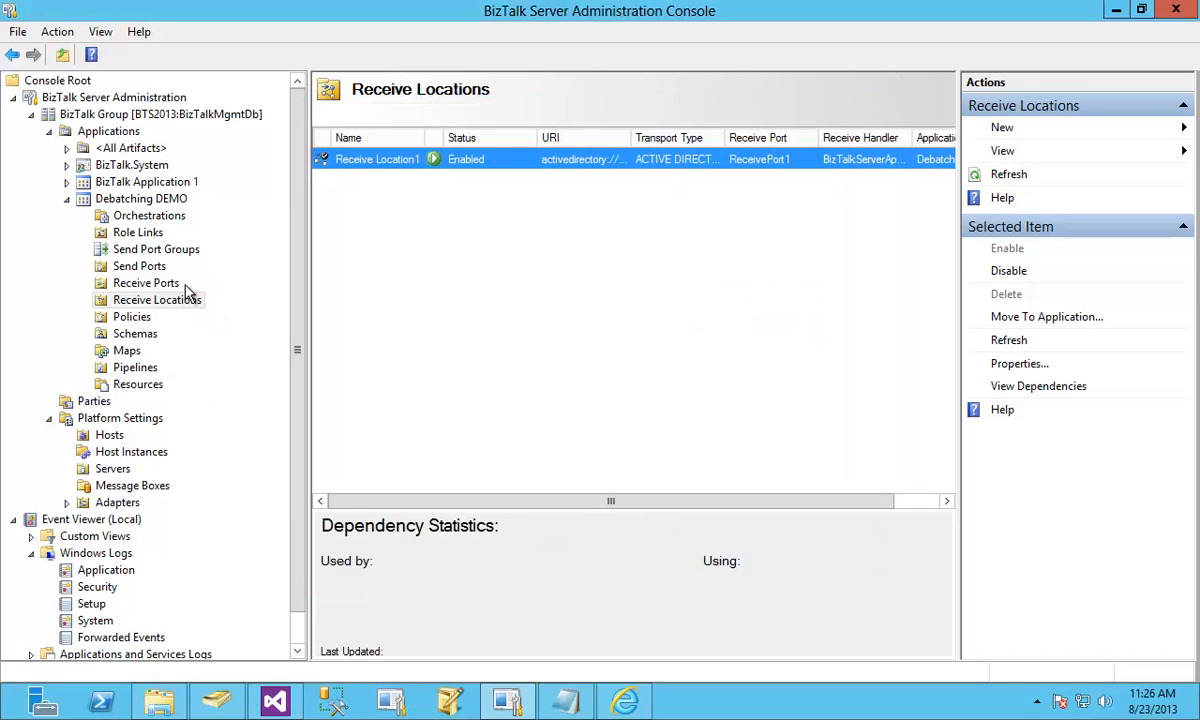
Review the Active Directory adapter's query settings and LDAP container path for Receive Location1, then close them
{"action": "double_click", "coordinate": [376, 160]}
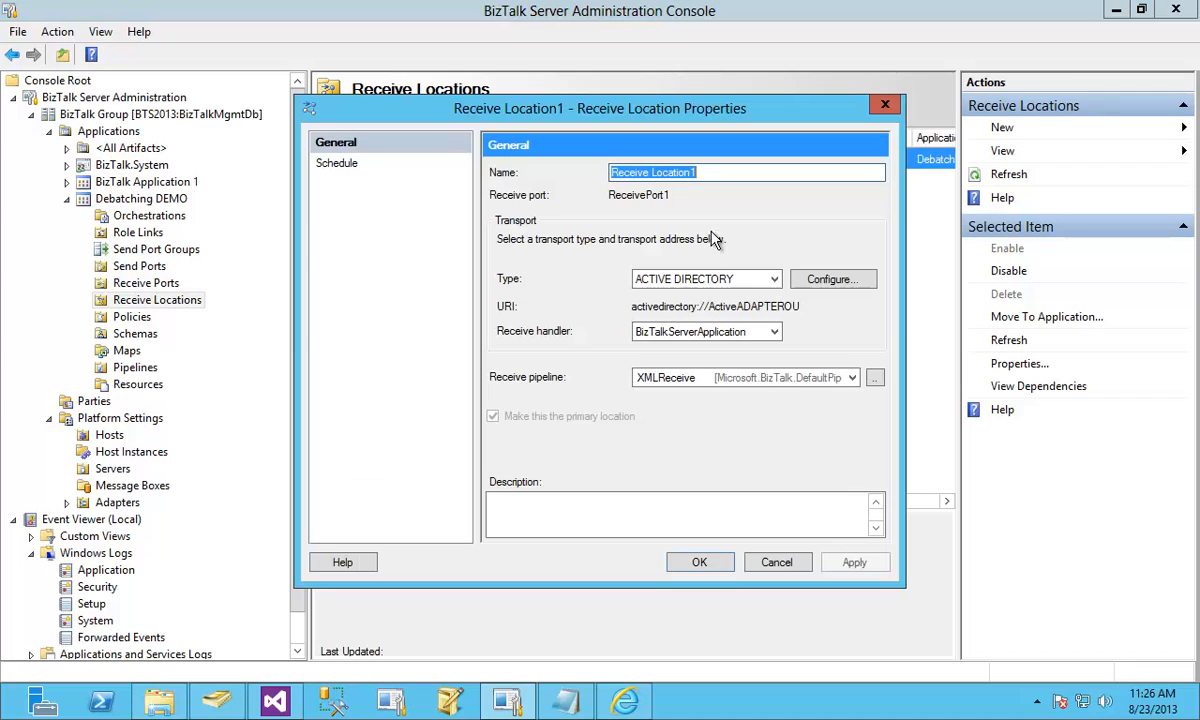
{"action": "mouse_move", "coordinate": [800, 280]}
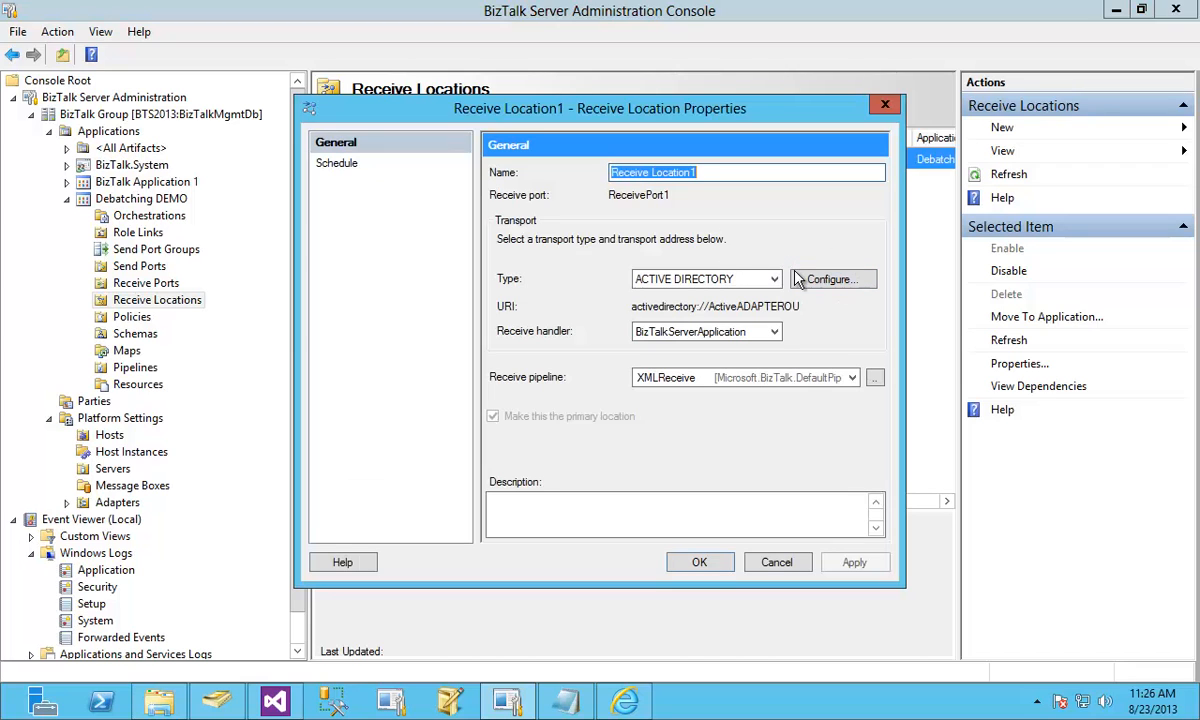
{"action": "left_click", "coordinate": [832, 278]}
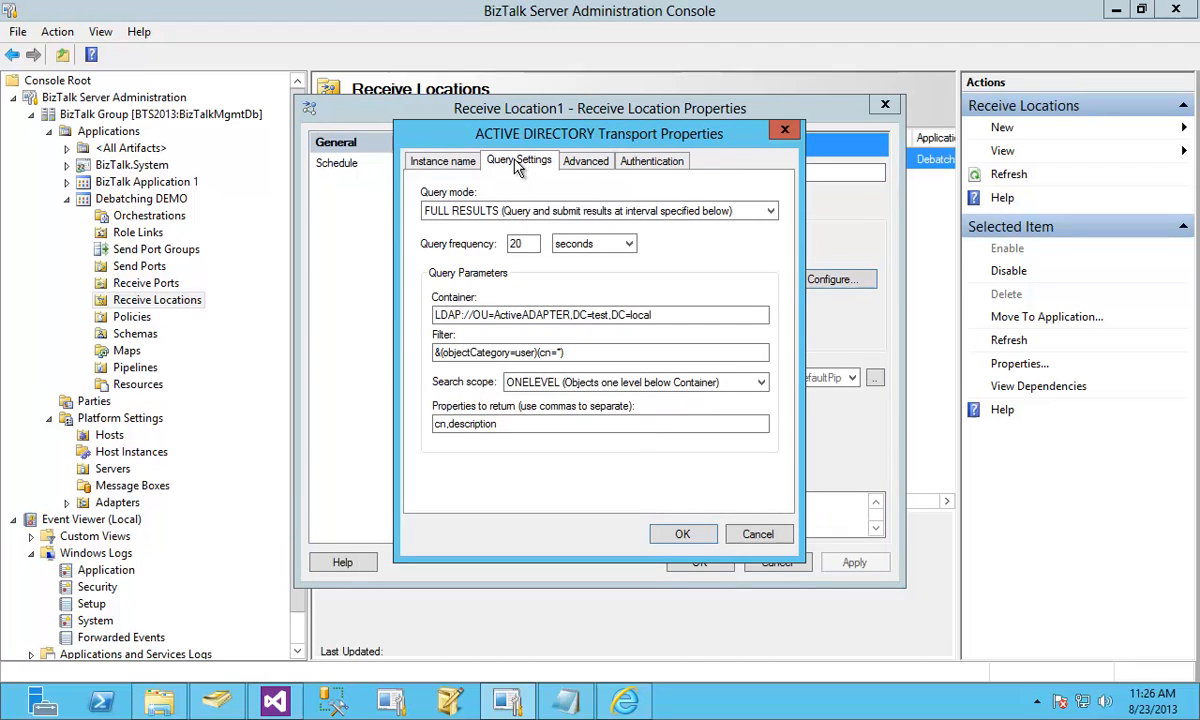
{"action": "left_click", "coordinate": [510, 314]}
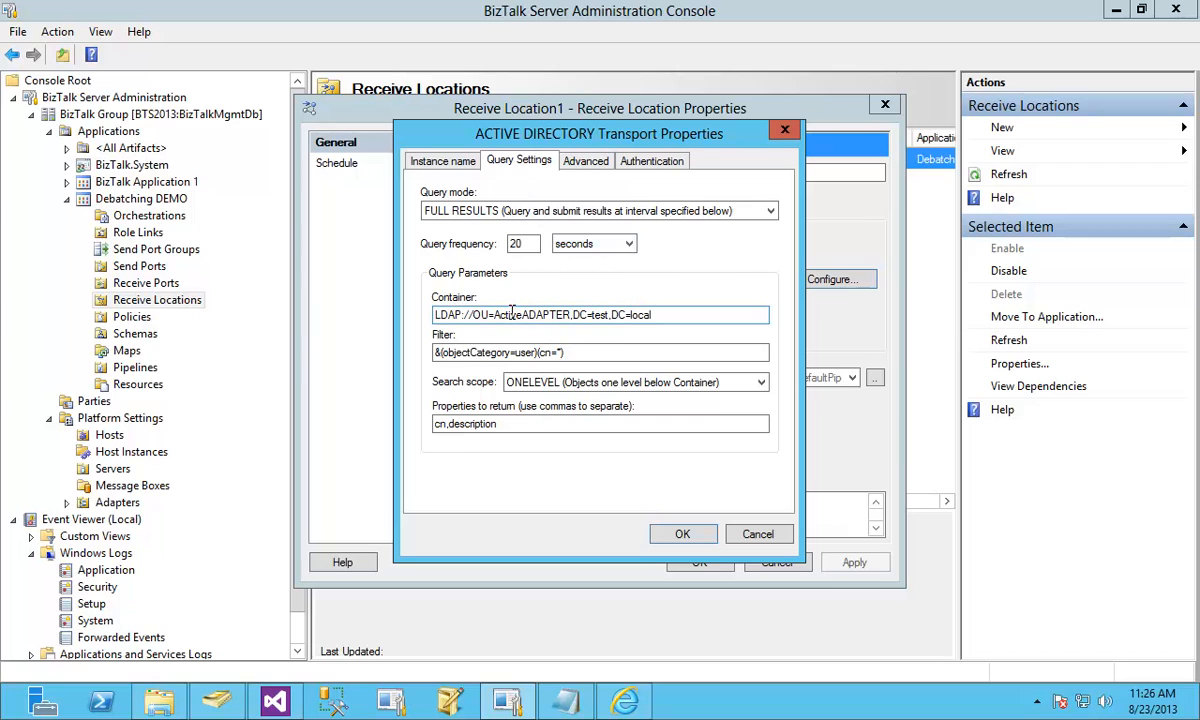
{"action": "left_click", "coordinate": [218, 700]}
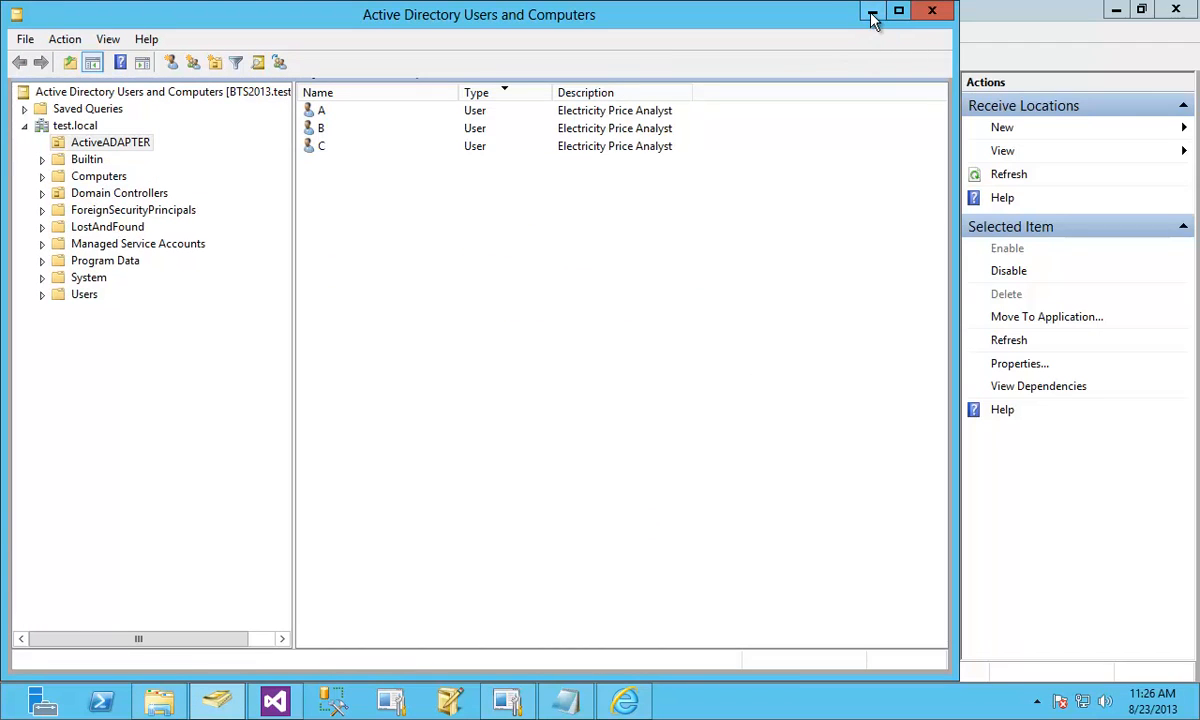
{"action": "left_click", "coordinate": [872, 12]}
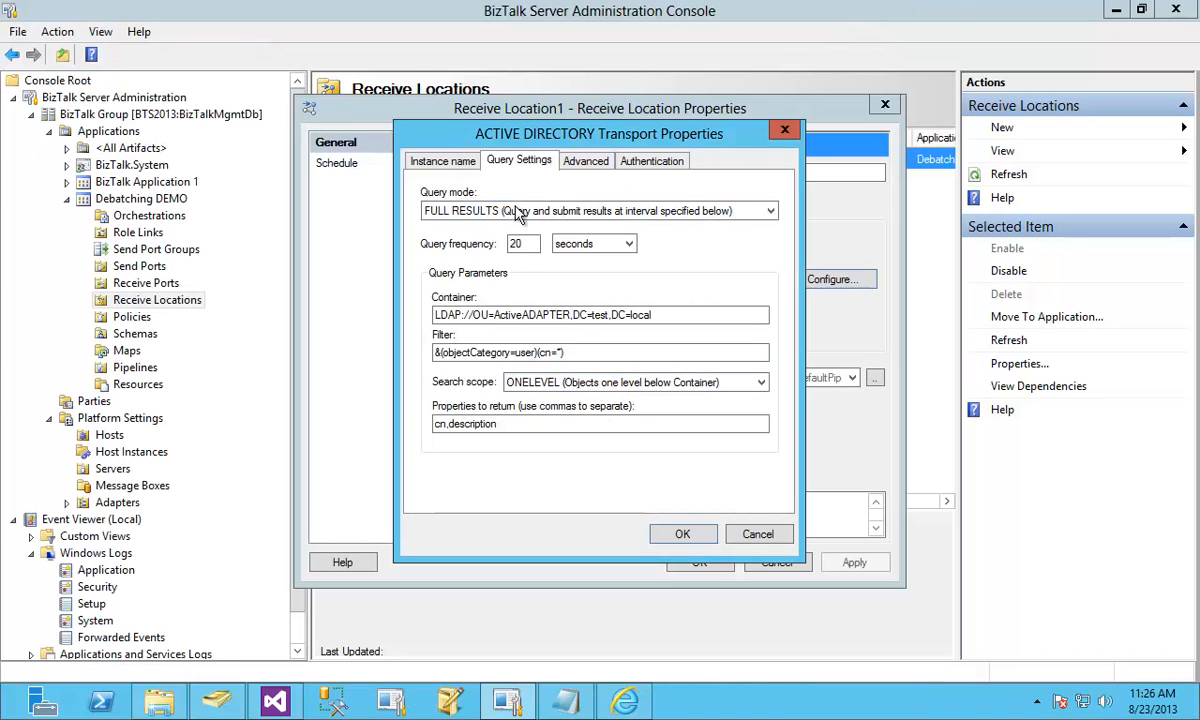
{"action": "left_click", "coordinate": [684, 532]}
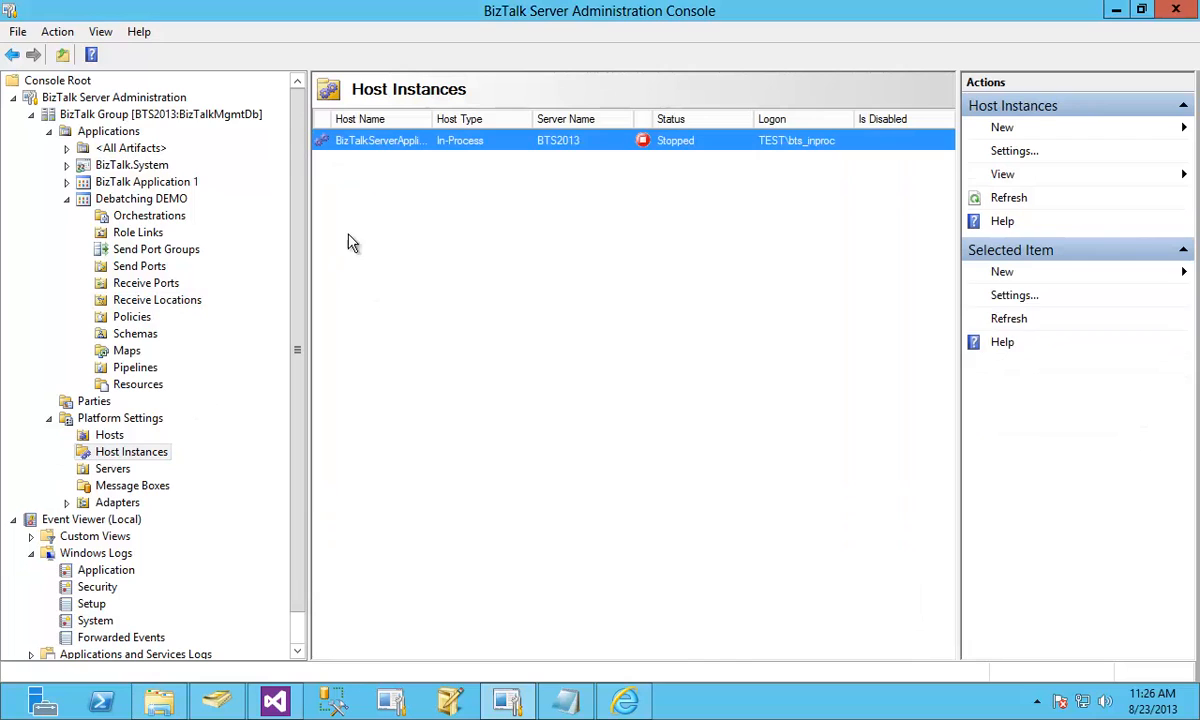
Start the BizTalkServerApplication host instance and delete the old XML file in DEBATCH_DEMO_OUT
{"action": "right_click", "coordinate": [378, 140]}
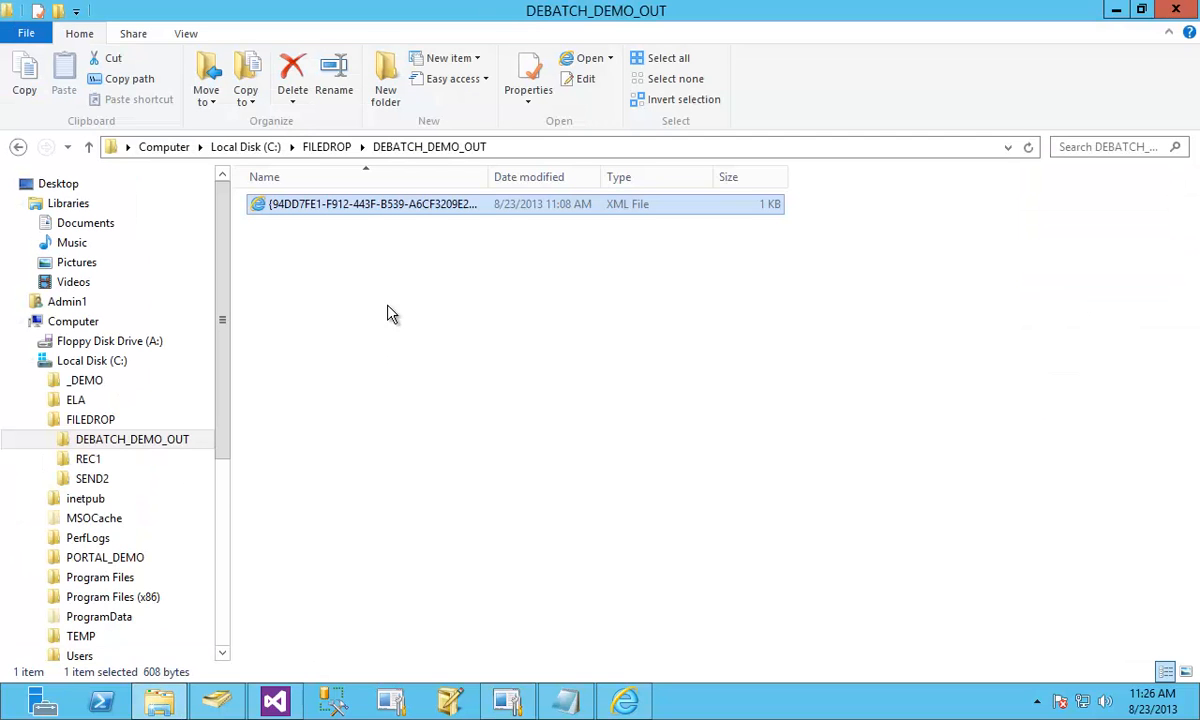
{"action": "mouse_move", "coordinate": [318, 248]}
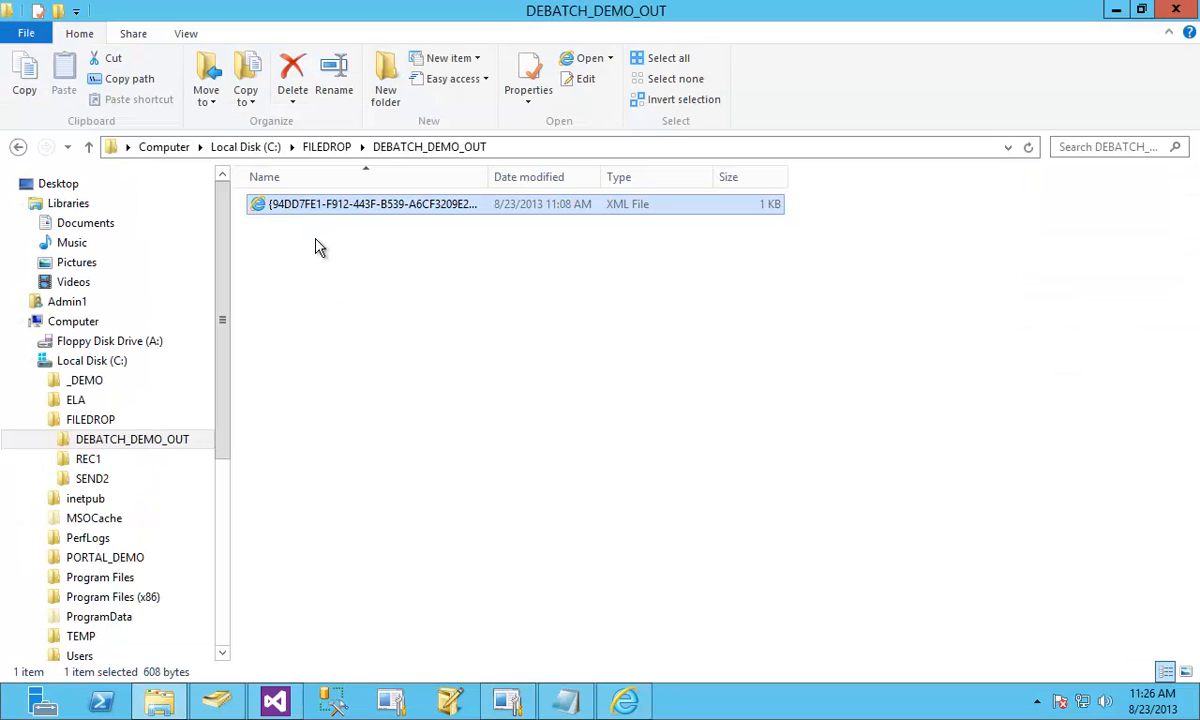
{"action": "left_click", "coordinate": [292, 70]}
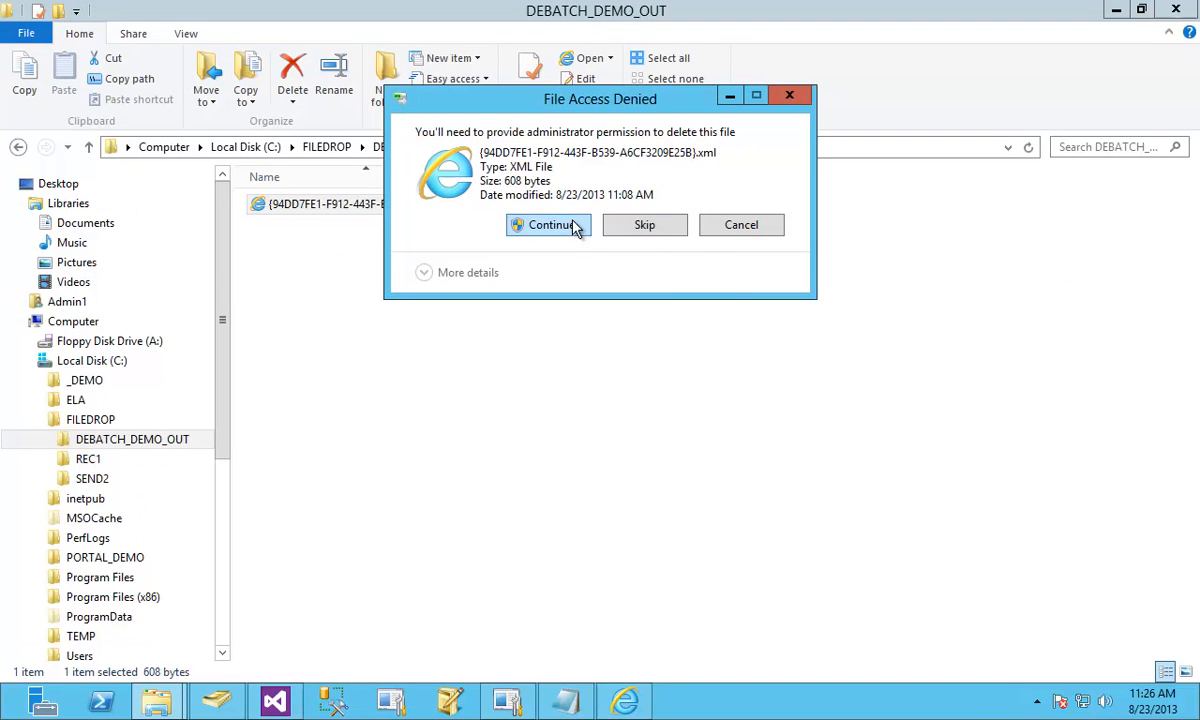
{"action": "left_click", "coordinate": [548, 224]}
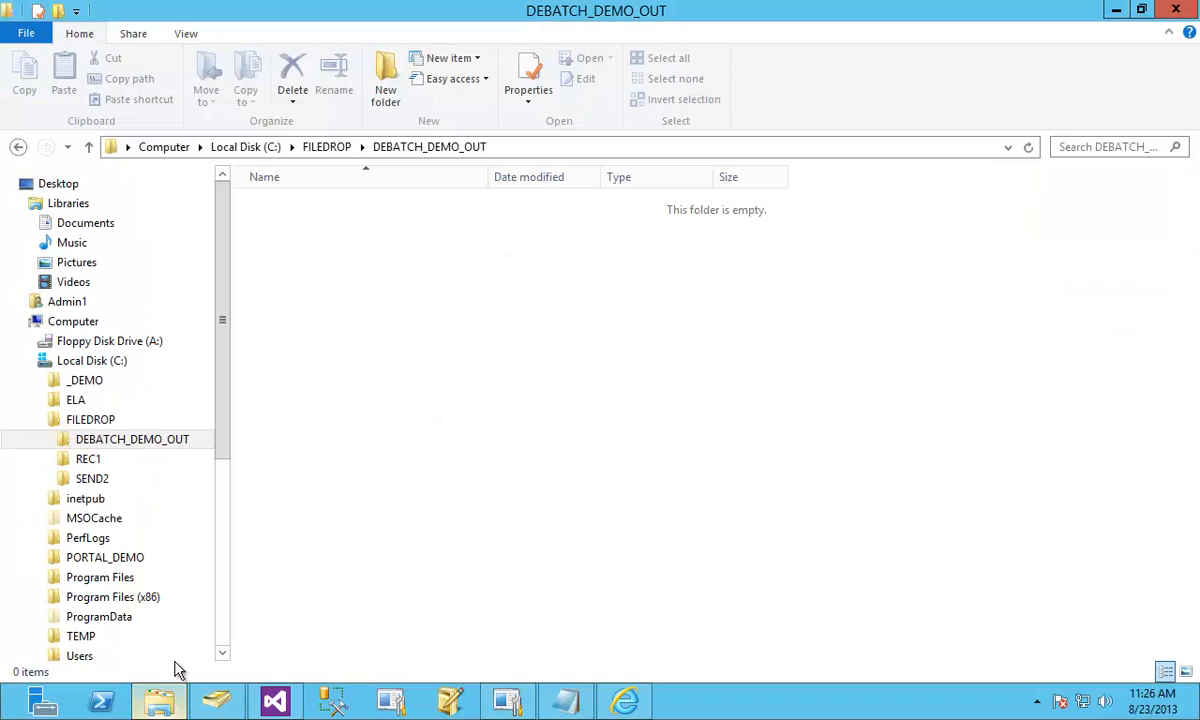
{"action": "mouse_move", "coordinate": [476, 684]}
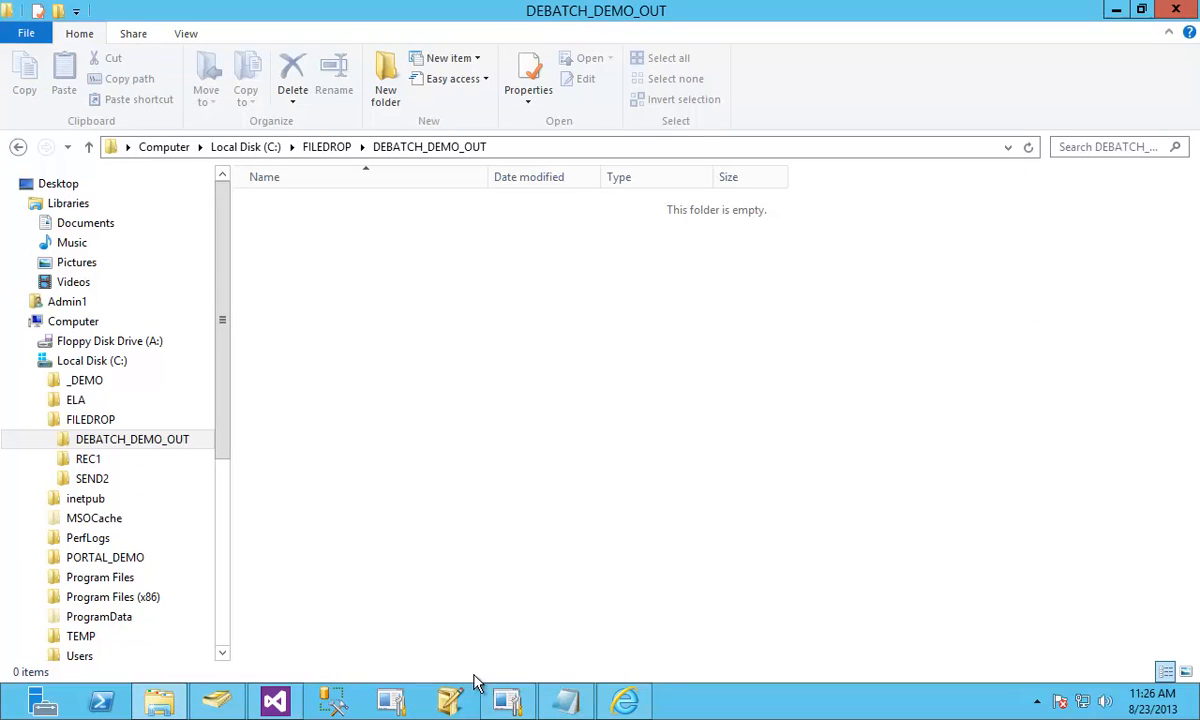
{"action": "mouse_move", "coordinate": [368, 570]}
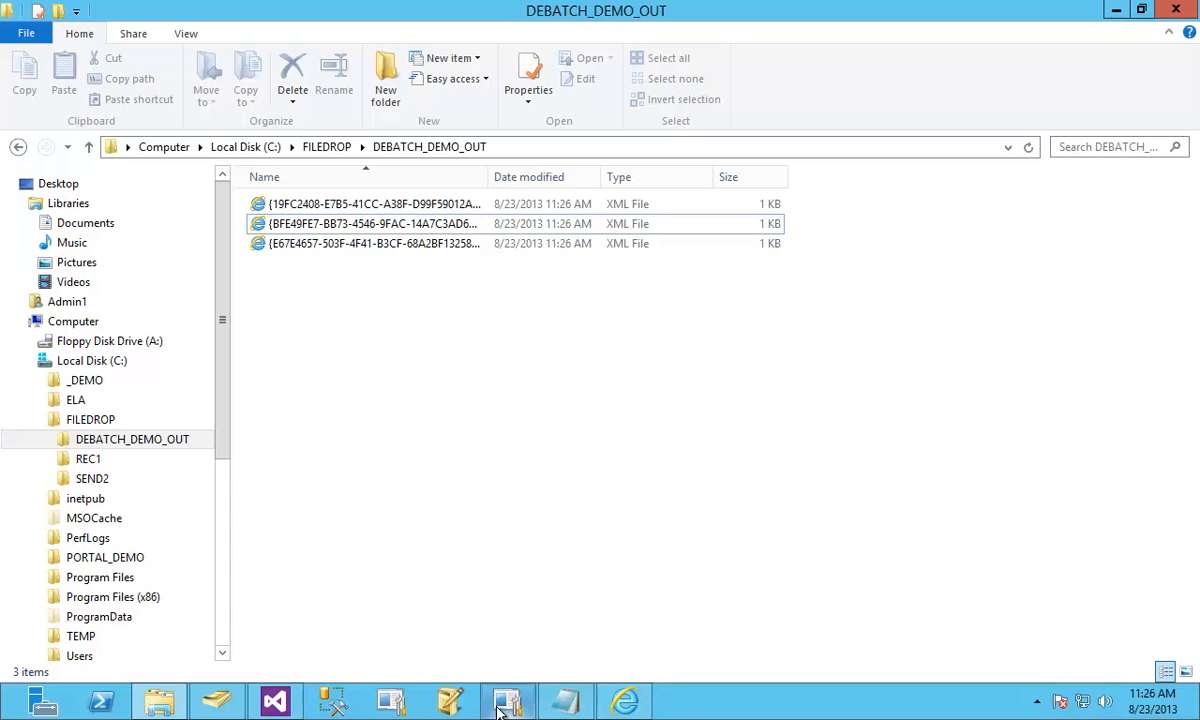
{"action": "left_click", "coordinate": [508, 700]}
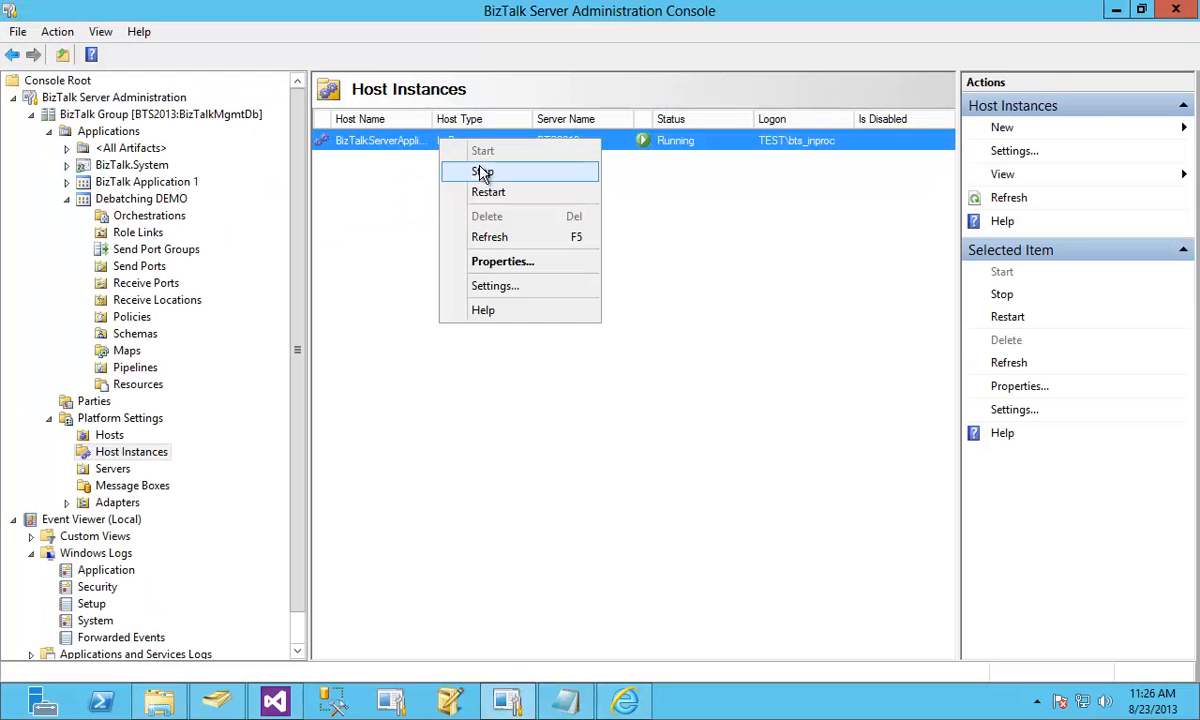
Stop the host instance and expand the FilterMatch entries for users A, B and C in the old combined XML
{"action": "left_click", "coordinate": [158, 700]}
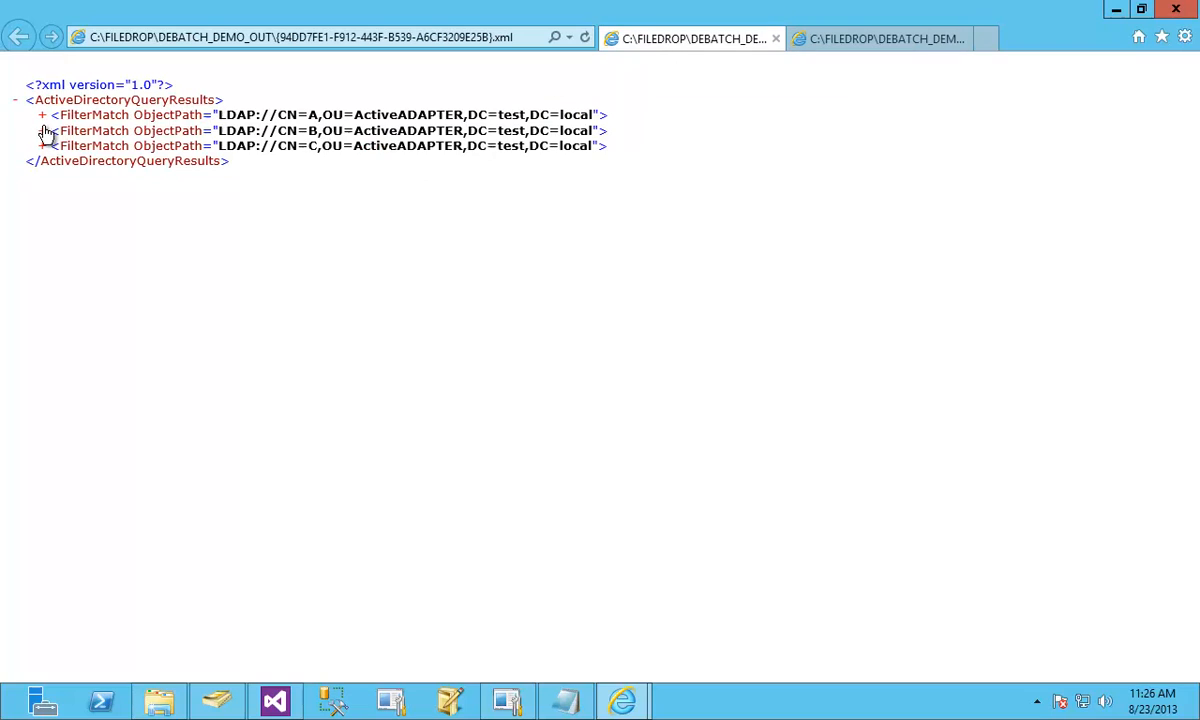
{"action": "left_click", "coordinate": [40, 114]}
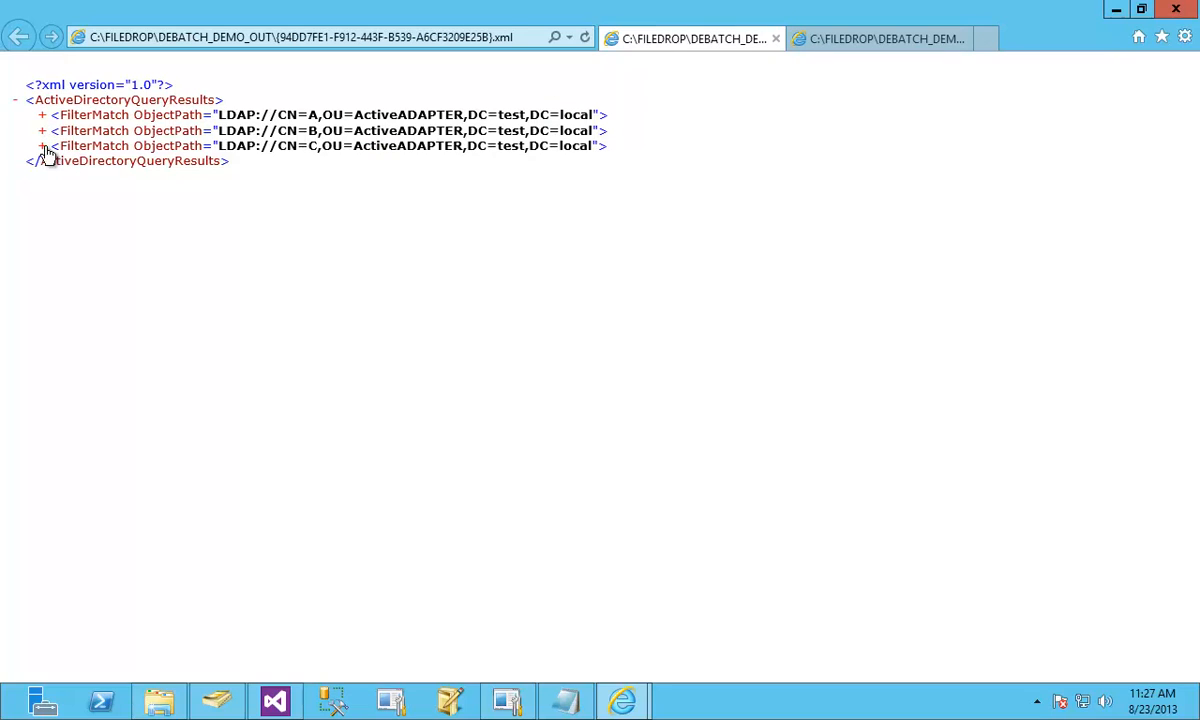
{"action": "left_click", "coordinate": [40, 130]}
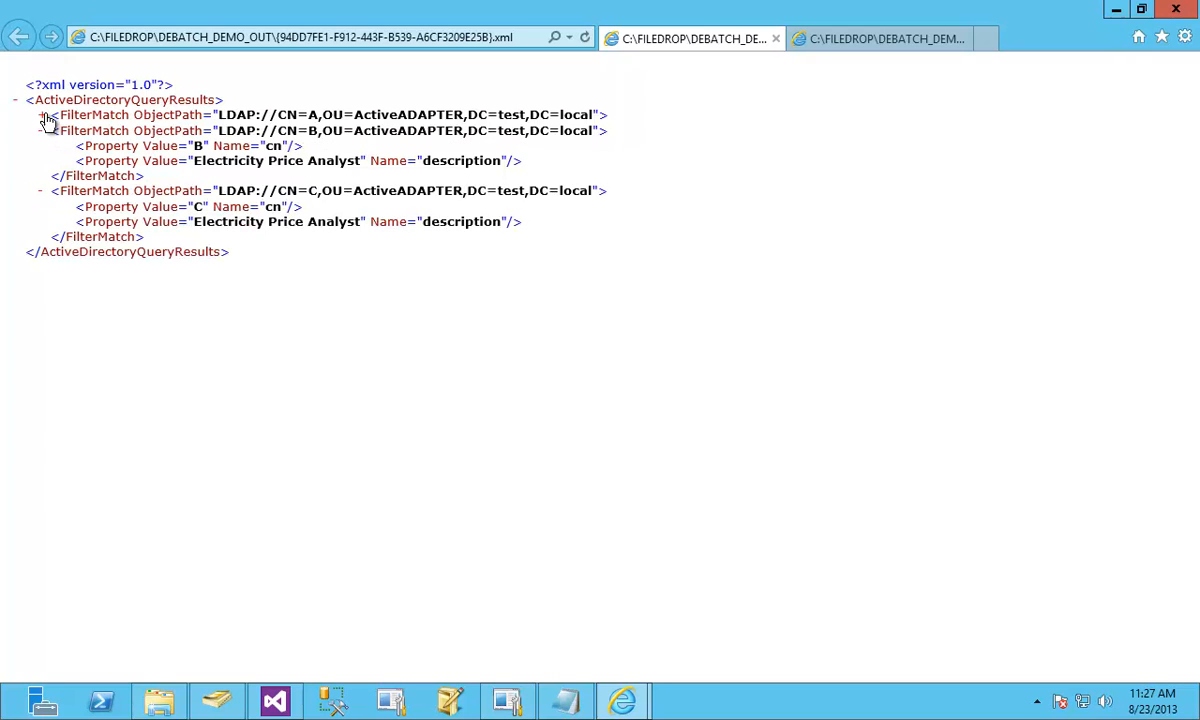
{"action": "left_click", "coordinate": [40, 114]}
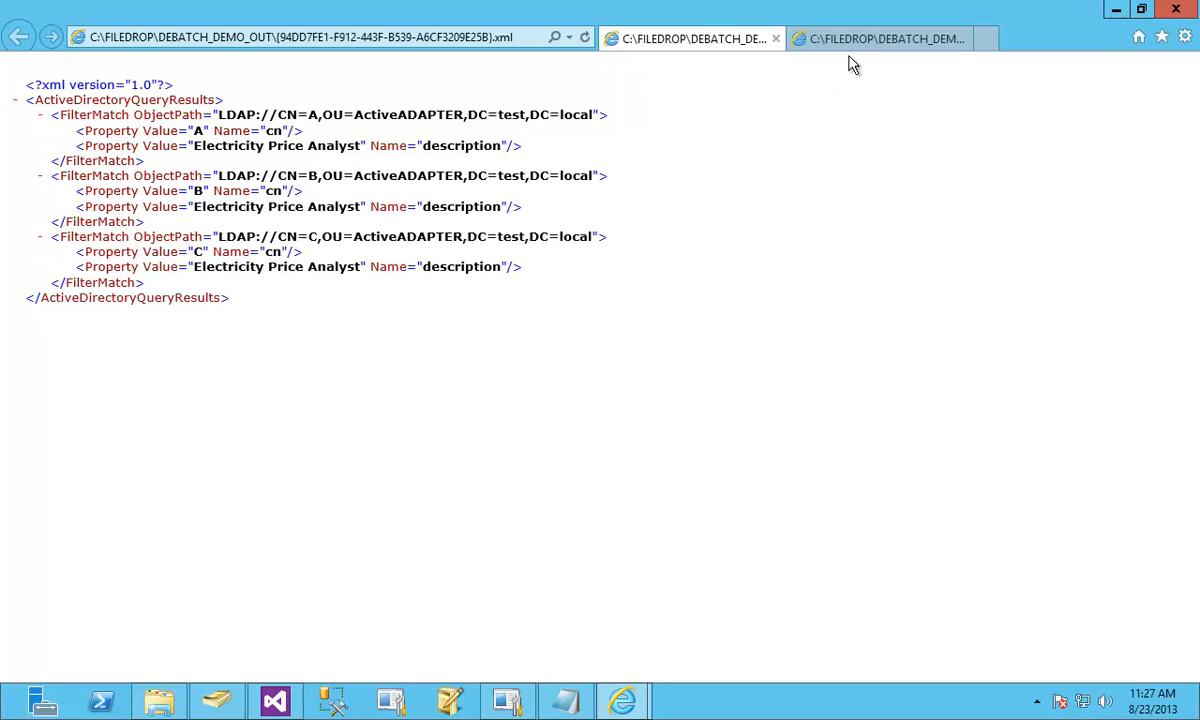
View the new output files, each holding a single user's FilterMatch, in browser tabs
{"action": "left_click", "coordinate": [878, 38]}
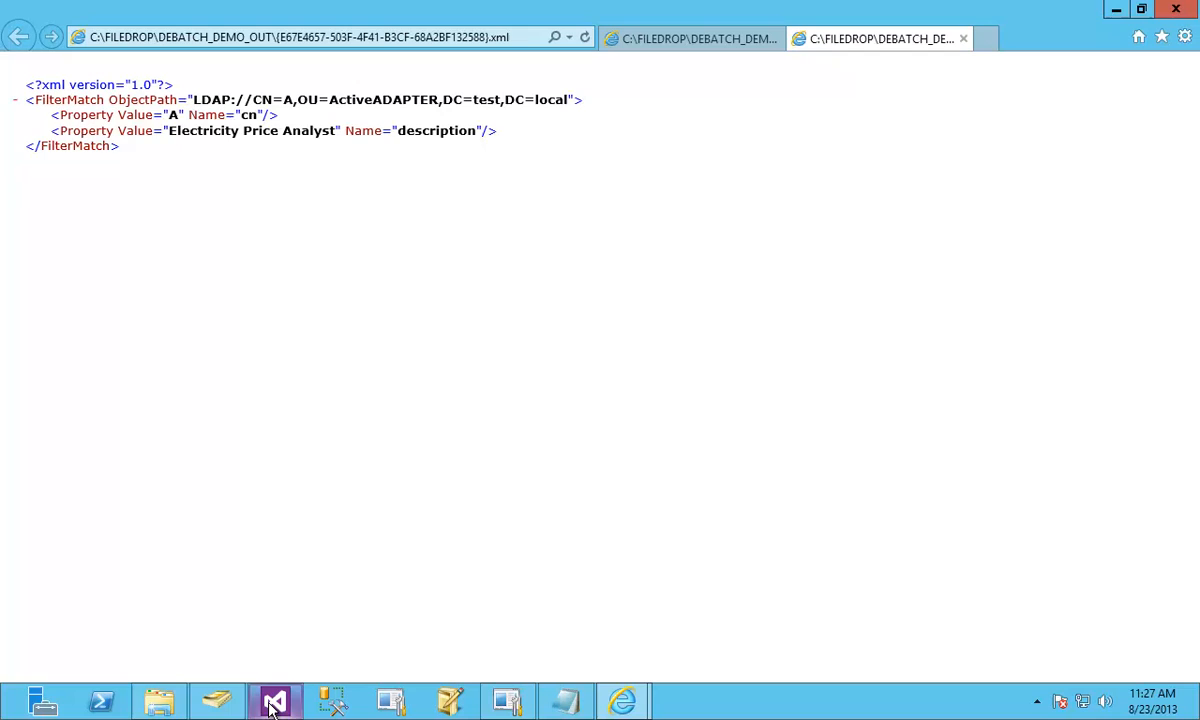
{"action": "left_click", "coordinate": [160, 700]}
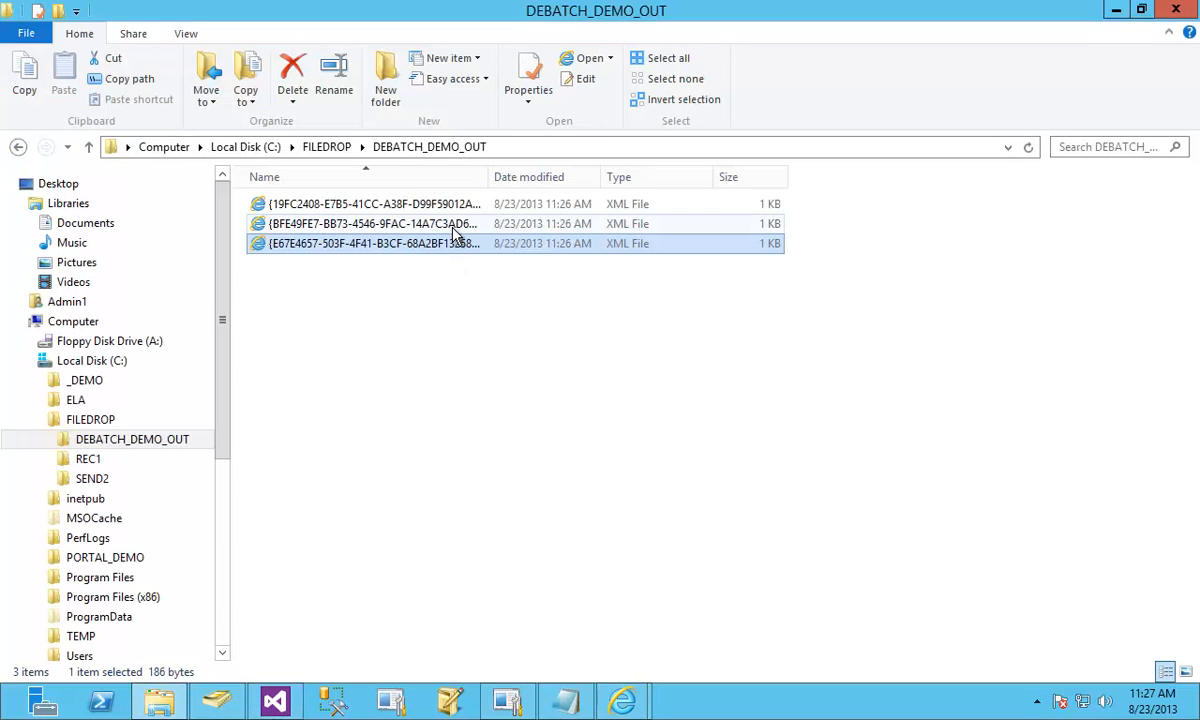
{"action": "double_click", "coordinate": [372, 224]}
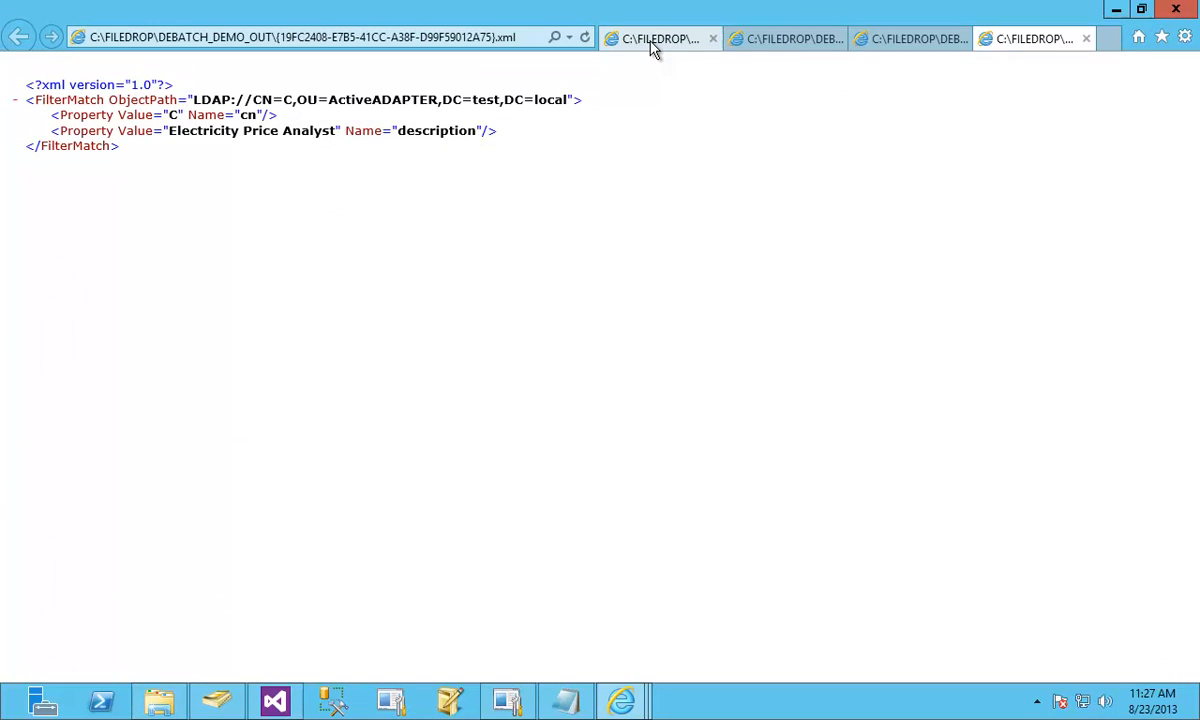
{"action": "mouse_move", "coordinate": [654, 44]}
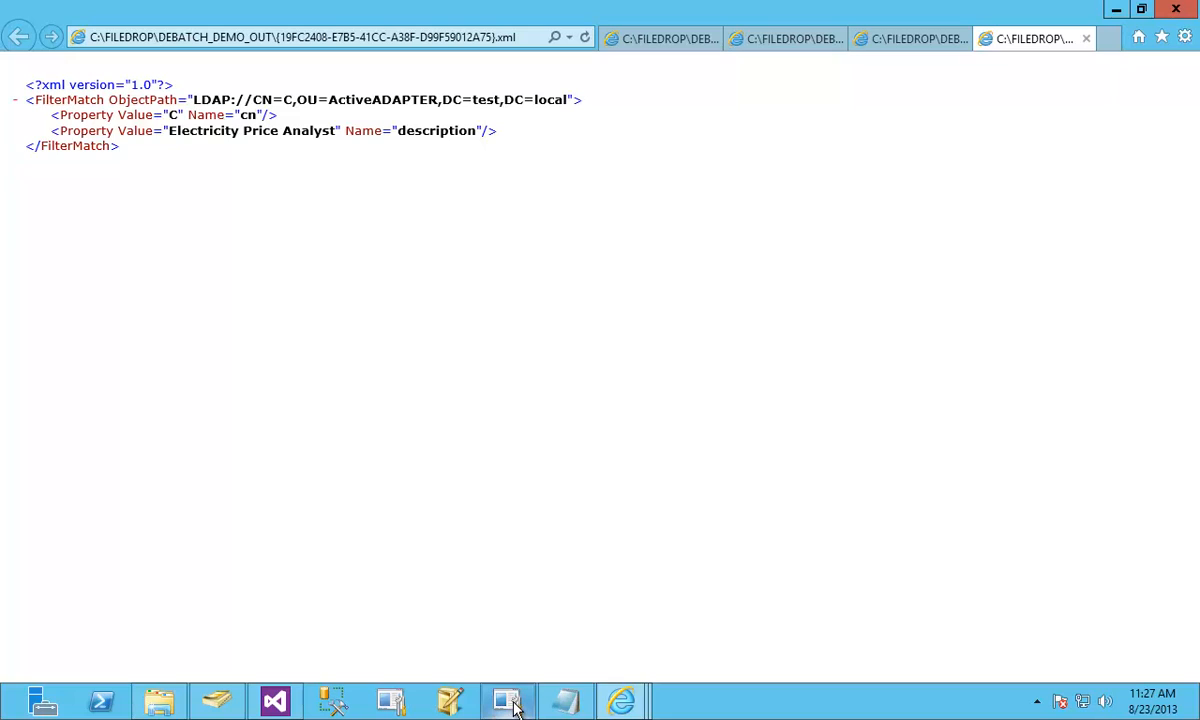
{"action": "mouse_move", "coordinate": [828, 372]}
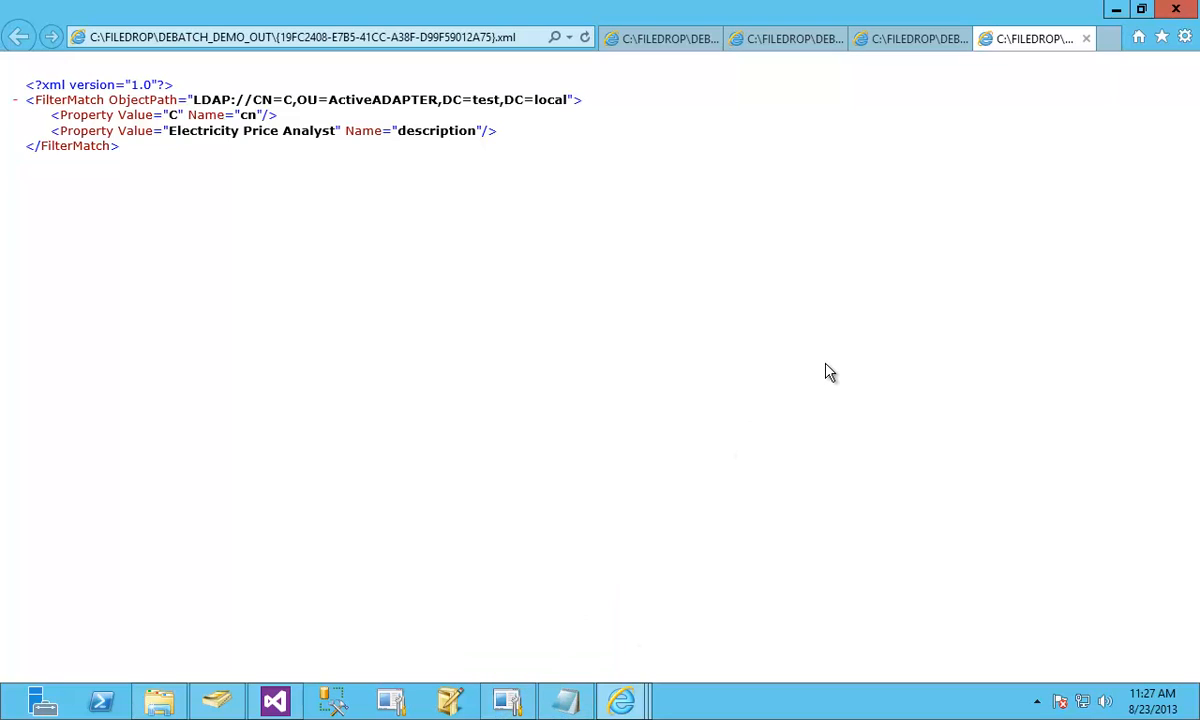